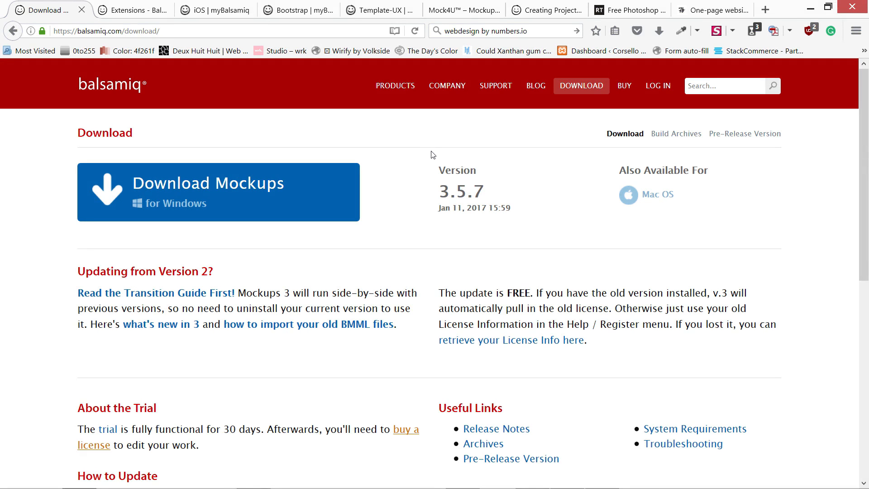
{"action": "mouse_move", "coordinate": [121, 94]}
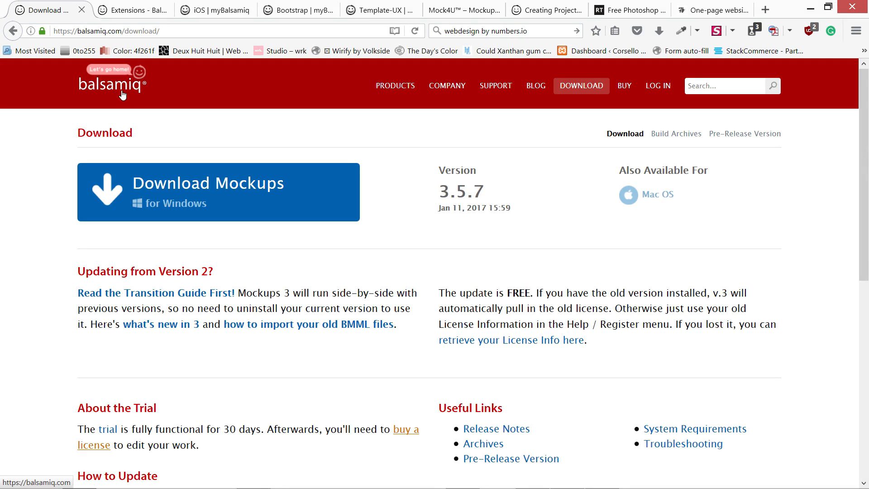
{"action": "mouse_move", "coordinate": [408, 169]}
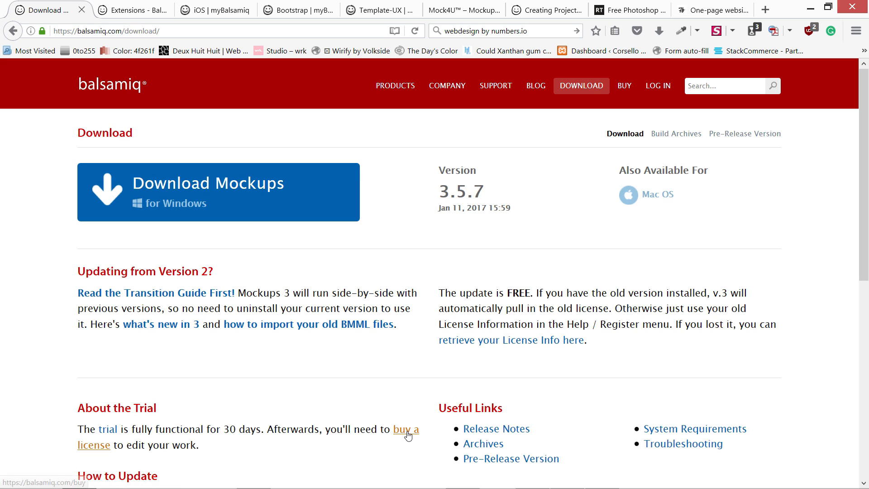
{"action": "mouse_move", "coordinate": [422, 232]}
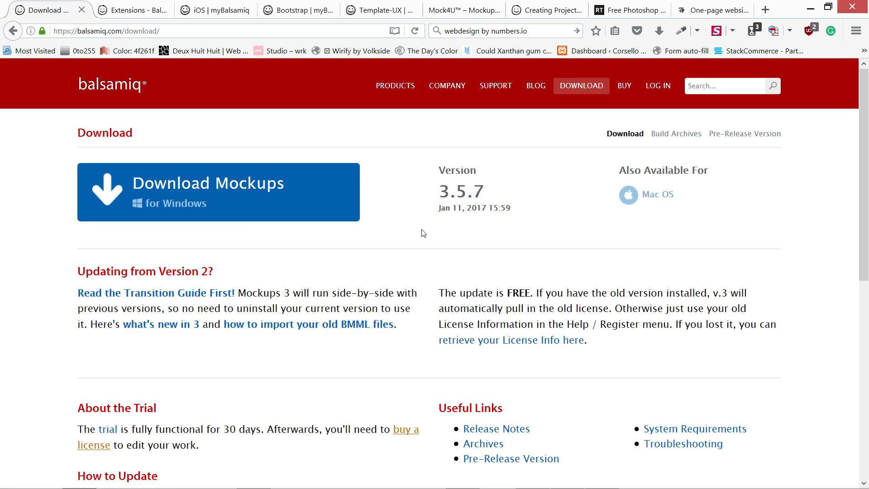
{"action": "mouse_move", "coordinate": [277, 381]}
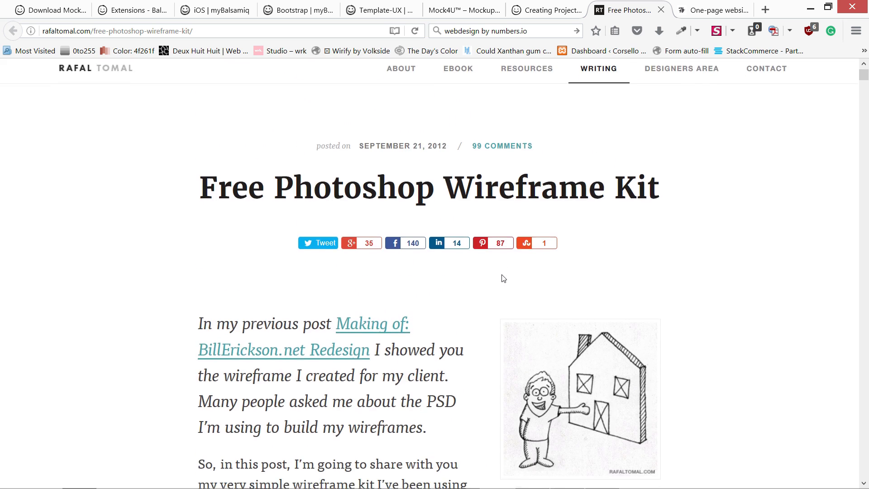
Step: Scroll the wireframe kit article down to the kit's preview image
{"action": "scroll", "scroll_direction": "down", "scroll_amount": 3}
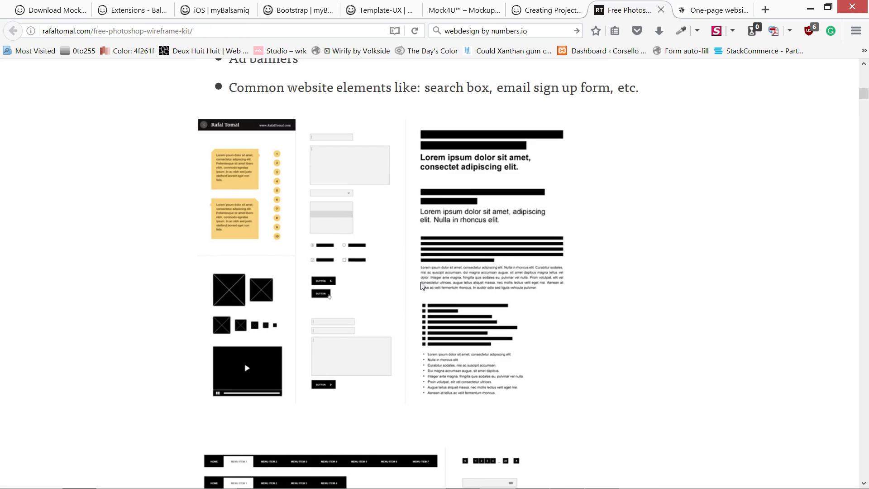
Step: Browse the Balsamiq extensions page and Mockups download page, then the MockupsToGo iOS collection
{"action": "left_click", "coordinate": [129, 9]}
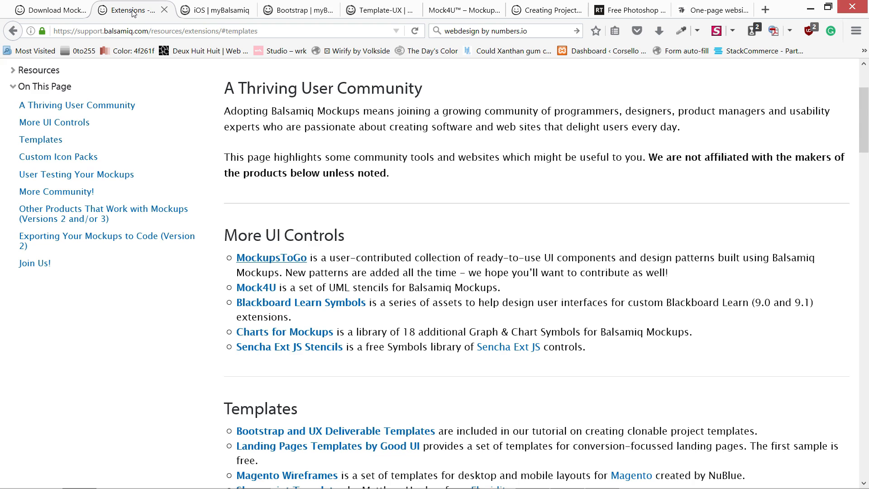
{"action": "left_click", "coordinate": [50, 10]}
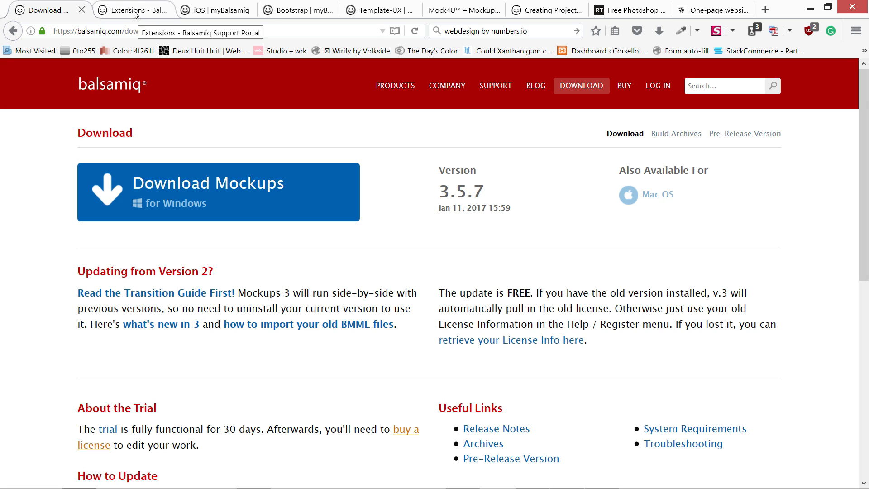
{"action": "left_click", "coordinate": [130, 10]}
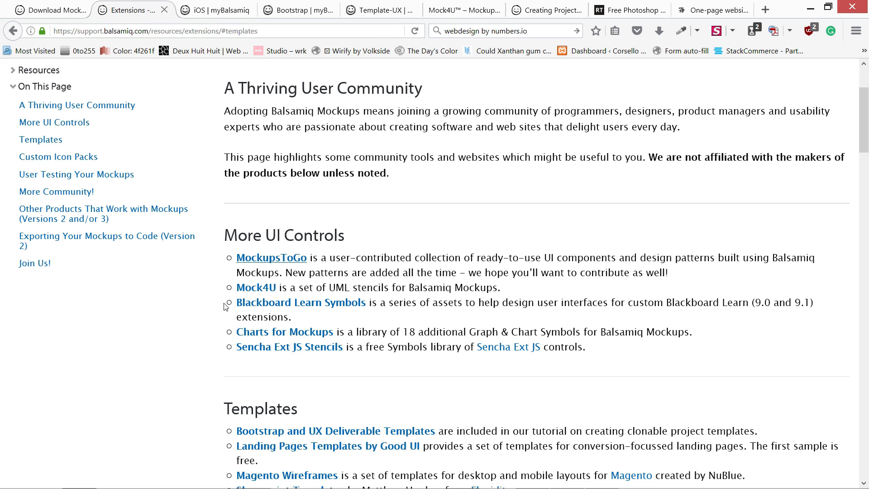
{"action": "left_click", "coordinate": [208, 10]}
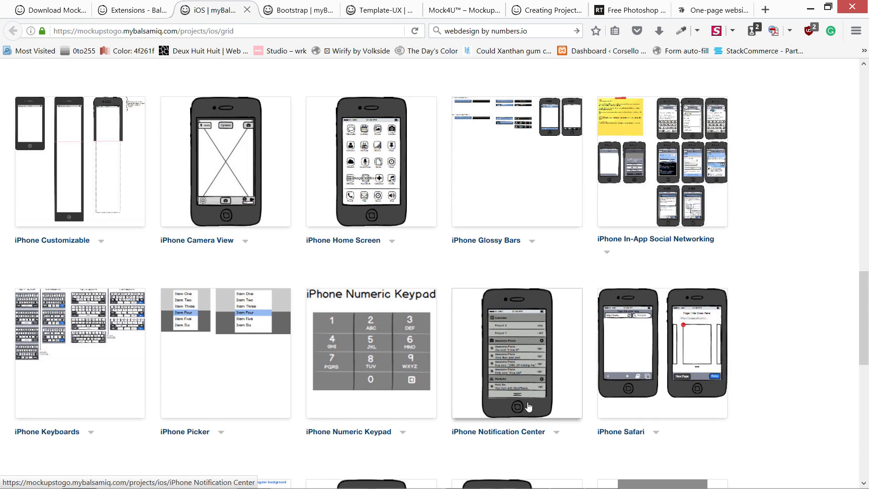
Step: Scroll through the iOS device templates grid from Apple Watch to iPad Actual Size
{"action": "scroll", "scroll_direction": "down", "scroll_amount": 3}
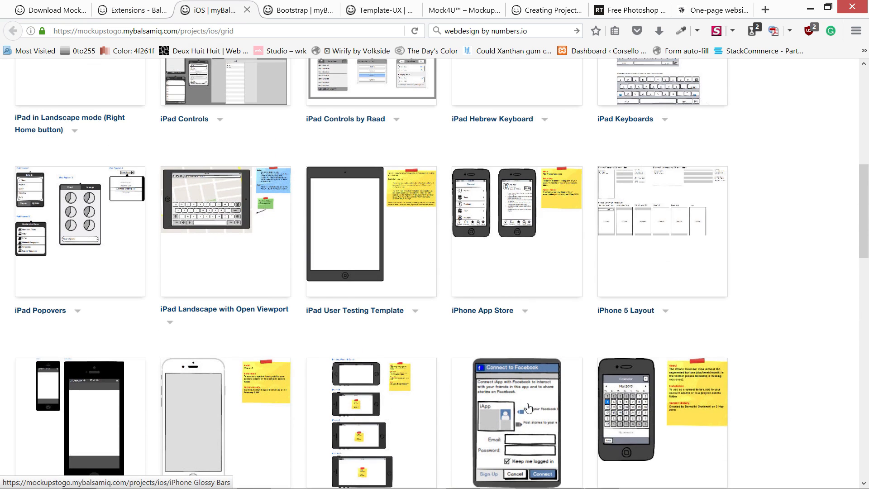
{"action": "scroll", "scroll_direction": "down", "scroll_amount": 3}
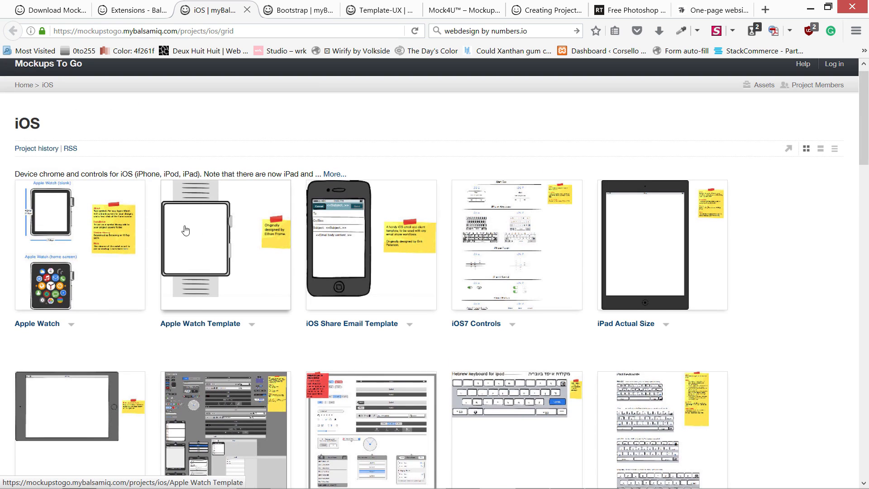
{"action": "mouse_move", "coordinate": [220, 247]}
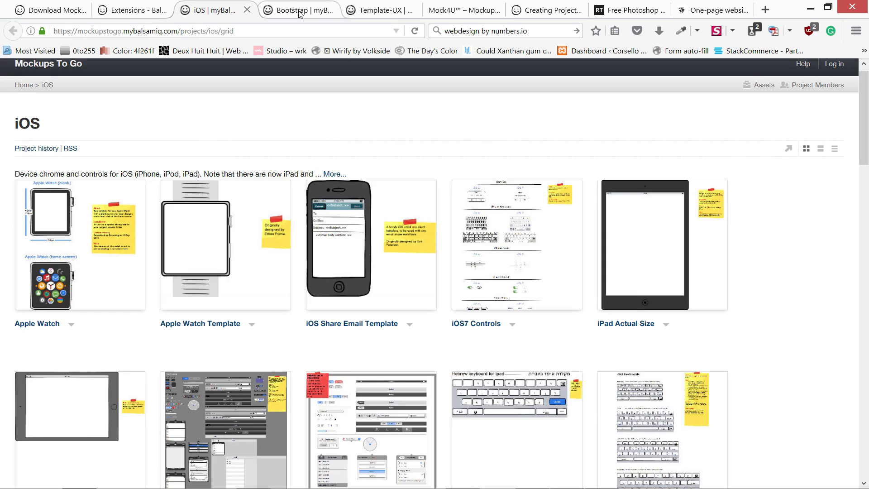
Step: Browse the Bootstrap symbols library's colours, buttons and badges, then the Template-UX project grid
{"action": "left_click", "coordinate": [298, 10]}
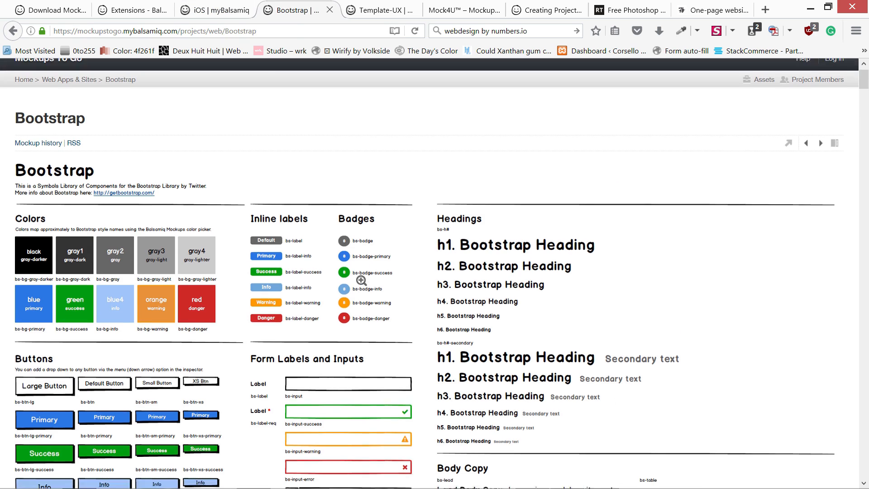
{"action": "scroll", "scroll_direction": "down", "scroll_amount": 3}
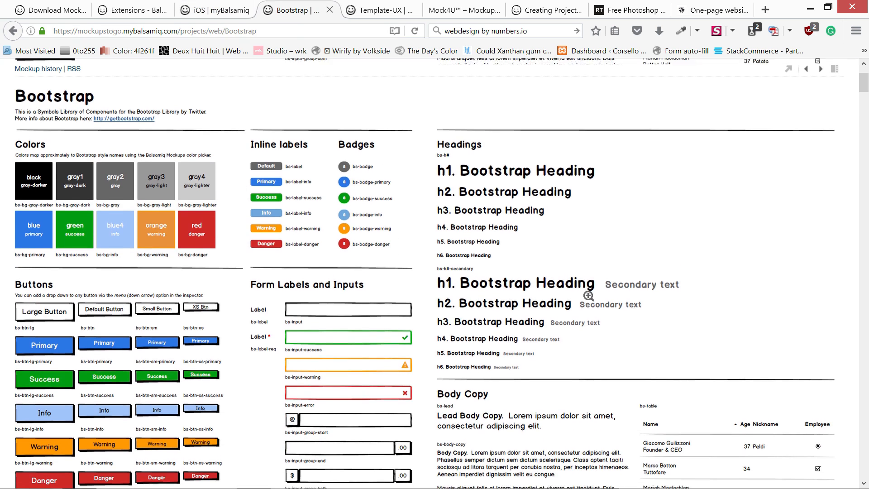
{"action": "scroll", "scroll_direction": "down", "scroll_amount": 3}
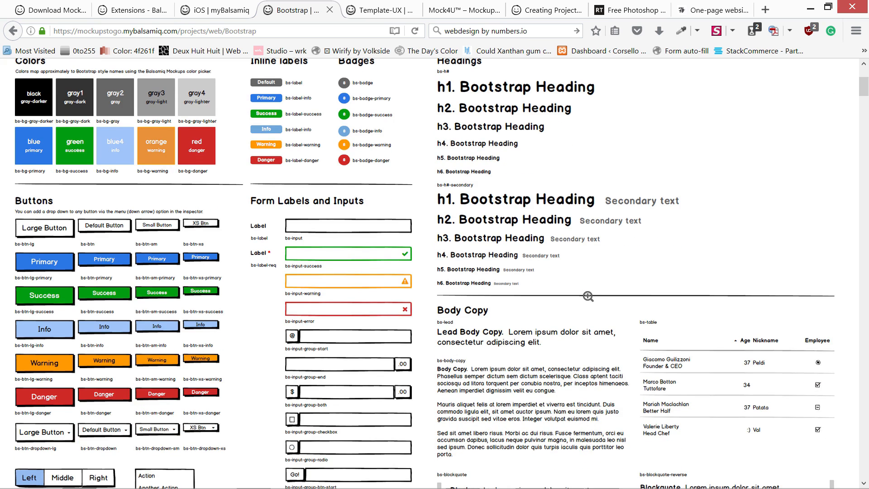
{"action": "scroll", "scroll_direction": "up", "scroll_amount": 3}
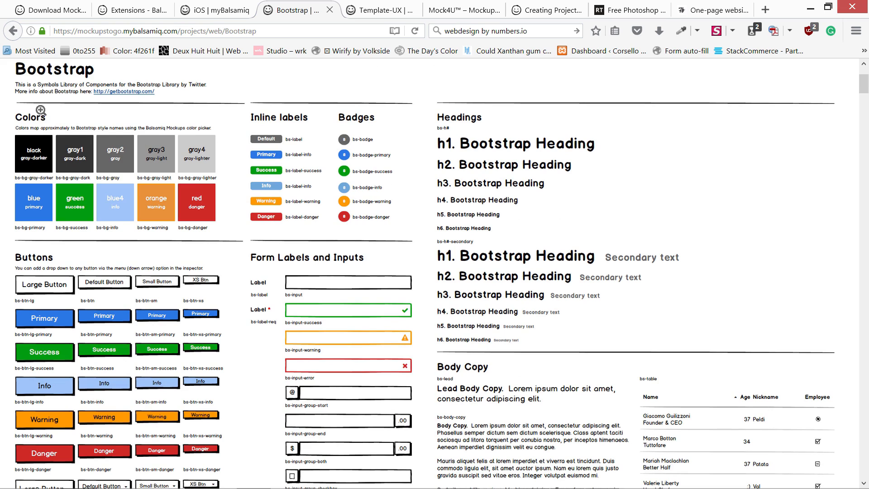
{"action": "mouse_move", "coordinate": [133, 361]}
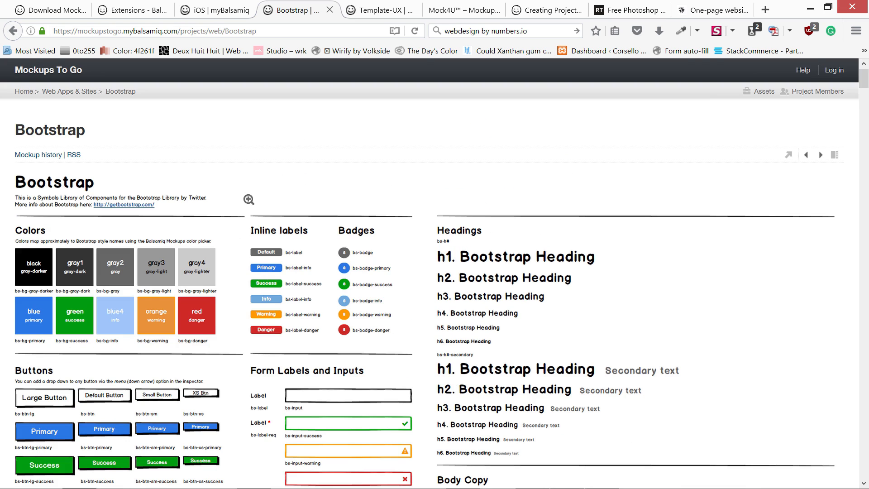
{"action": "left_click", "coordinate": [379, 10]}
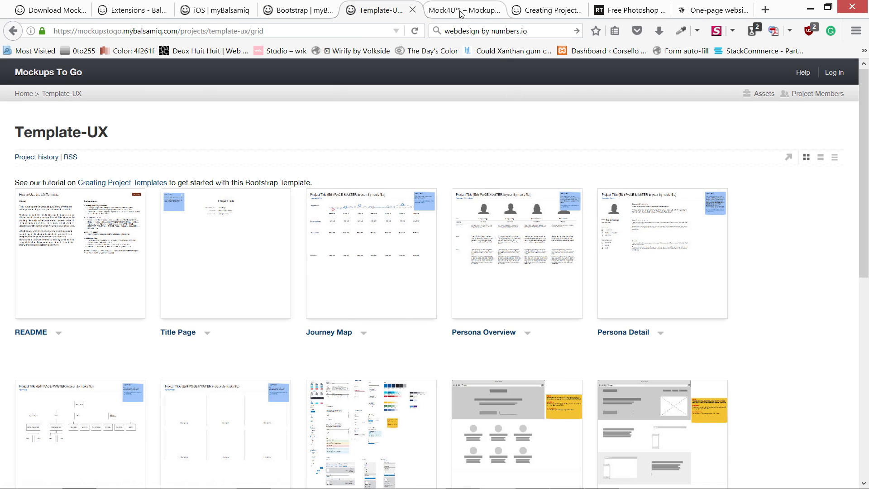
Step: View the Mock4U UML stencils and project templates tutorial, then return to the iOS collection
{"action": "left_click", "coordinate": [463, 10]}
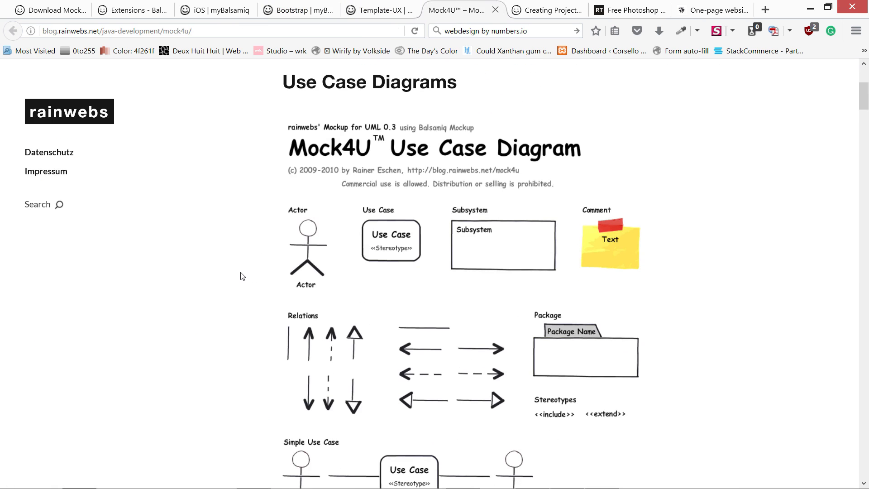
{"action": "left_click", "coordinate": [545, 10]}
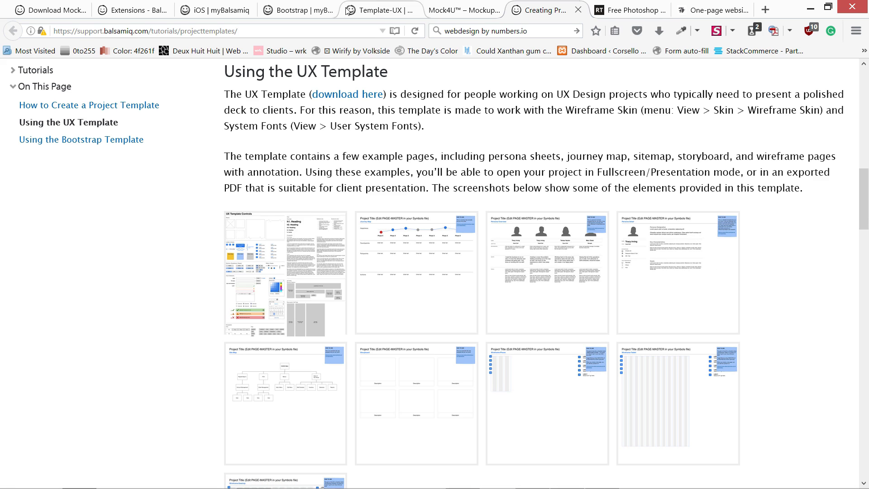
{"action": "left_click", "coordinate": [210, 10]}
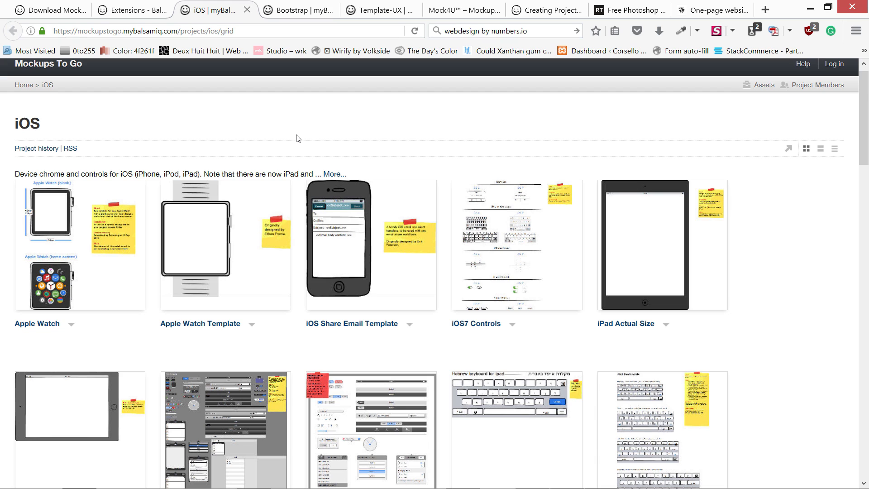
{"action": "mouse_move", "coordinate": [244, 329]}
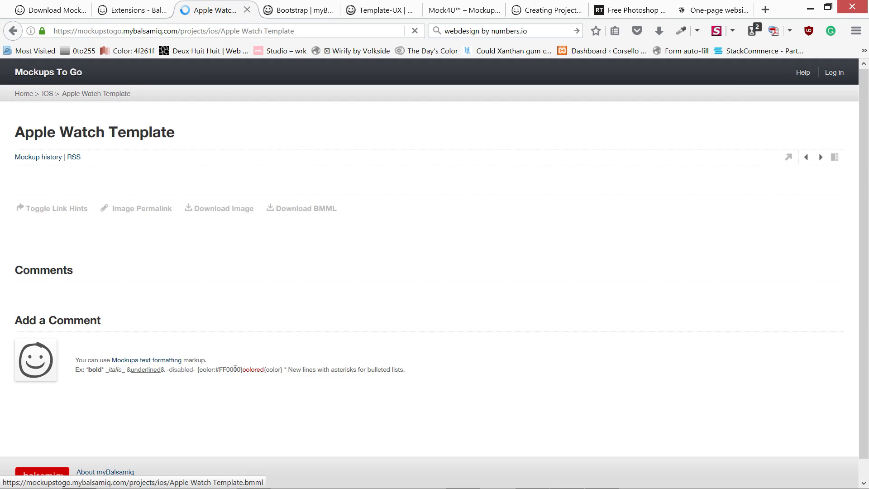
Step: Scroll the Apple Watch Template mockup page down to its comments
{"action": "scroll", "scroll_direction": "down", "scroll_amount": 3}
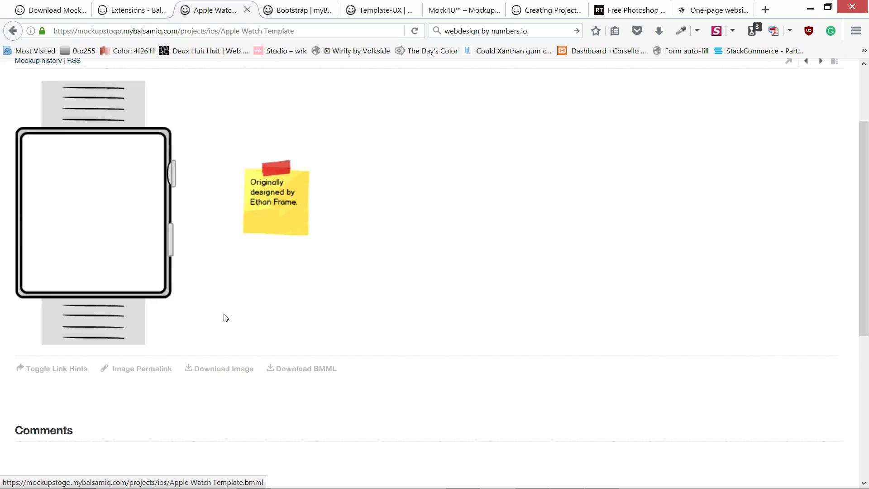
{"action": "scroll", "scroll_direction": "down", "scroll_amount": 3}
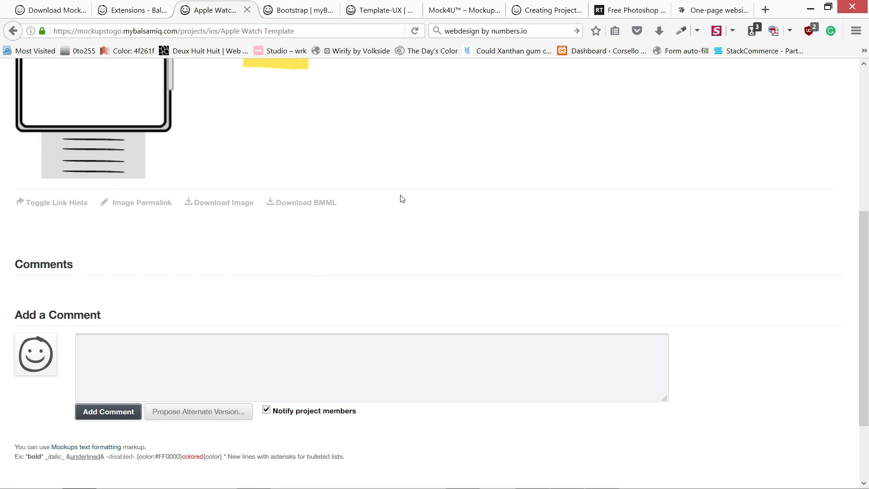
{"action": "mouse_move", "coordinate": [375, 156]}
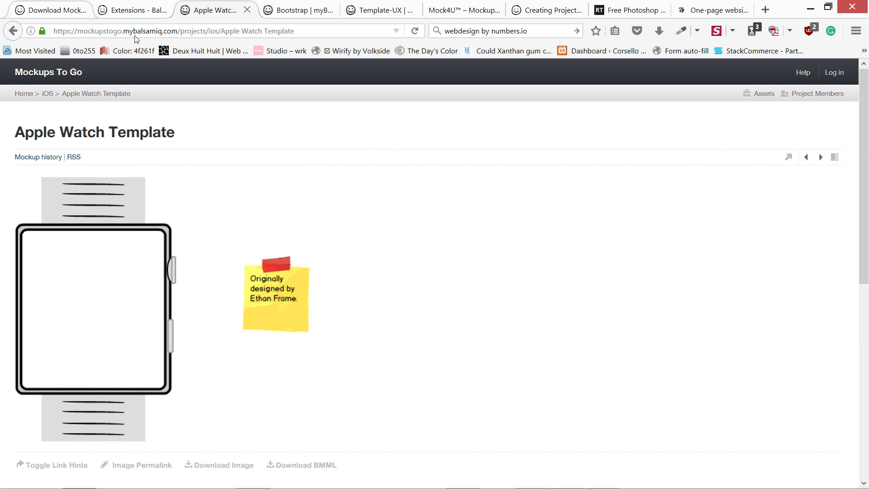
{"action": "mouse_move", "coordinate": [340, 328]}
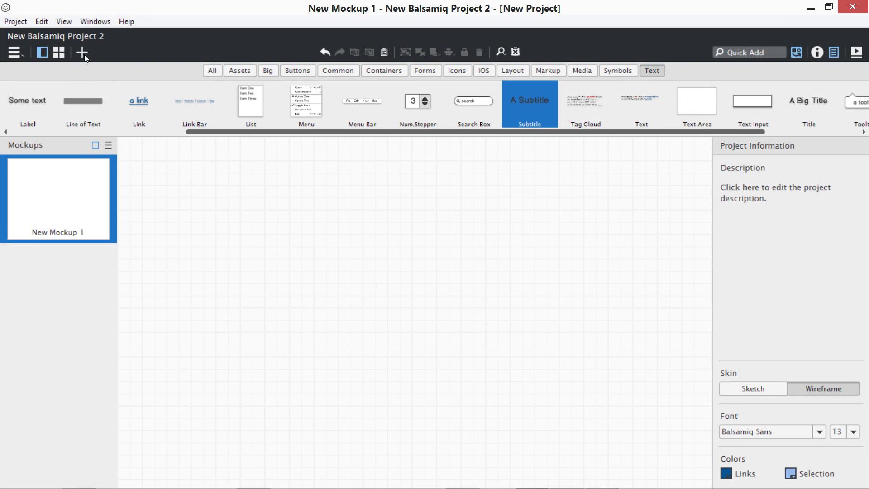
{"action": "mouse_move", "coordinate": [89, 43]}
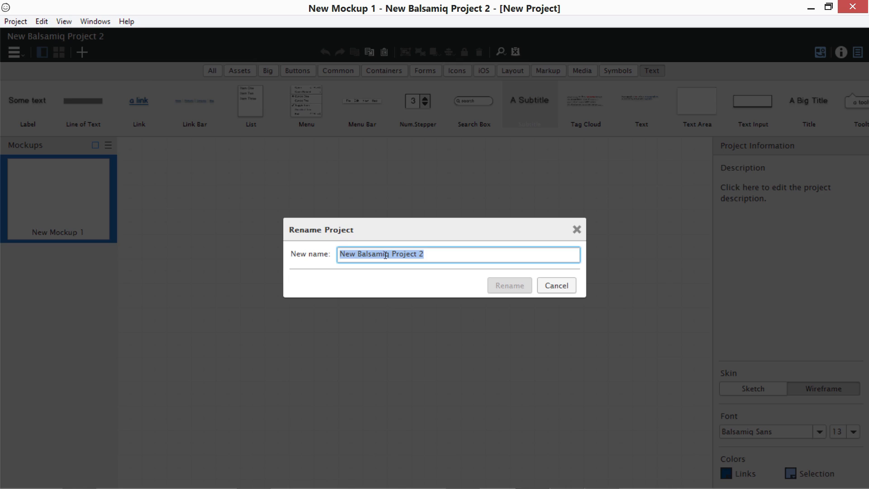
Step: Rename the project from New Balsamiq Project 2 to Wstudio
{"action": "type", "text": "Wst"}
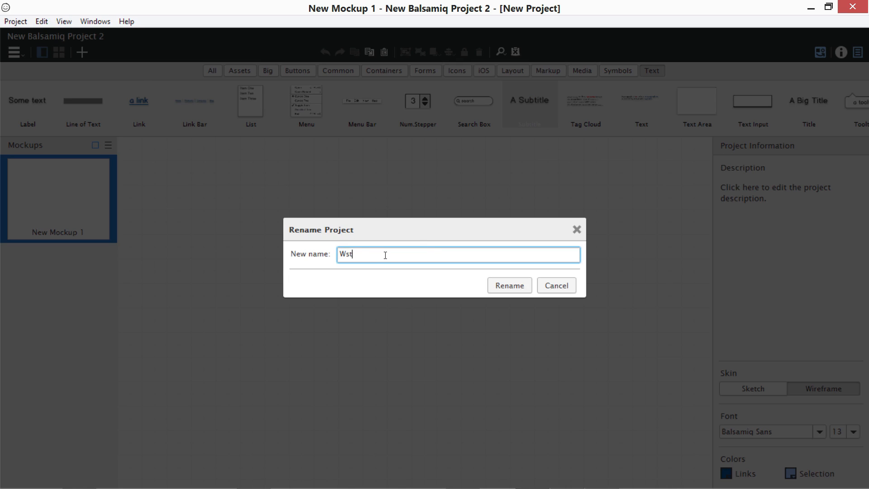
{"action": "type", "text": "udio"}
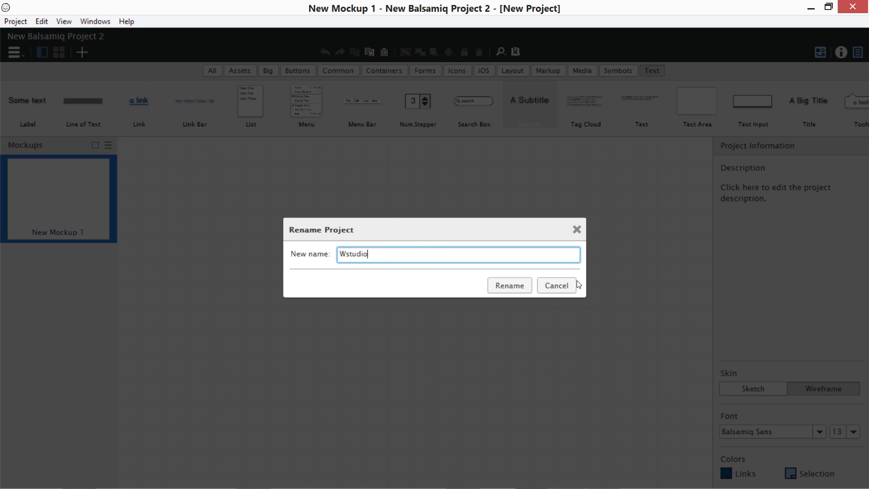
{"action": "left_click", "coordinate": [508, 285]}
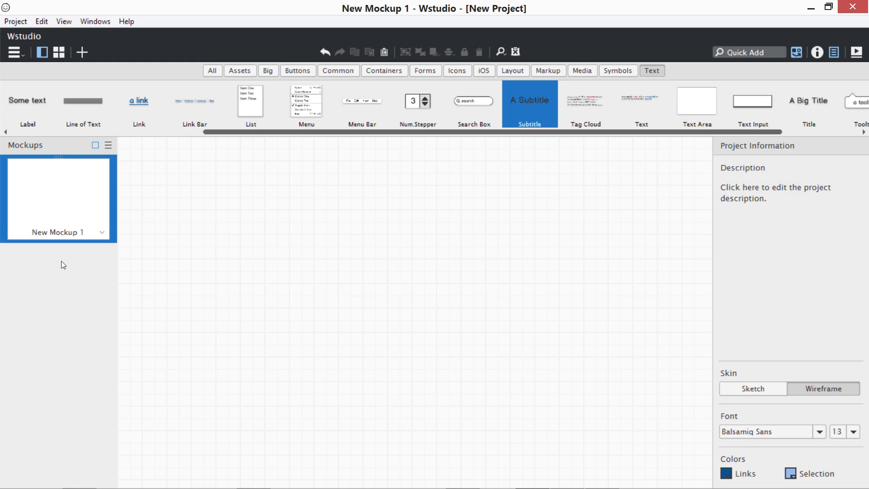
{"action": "mouse_move", "coordinate": [617, 302]}
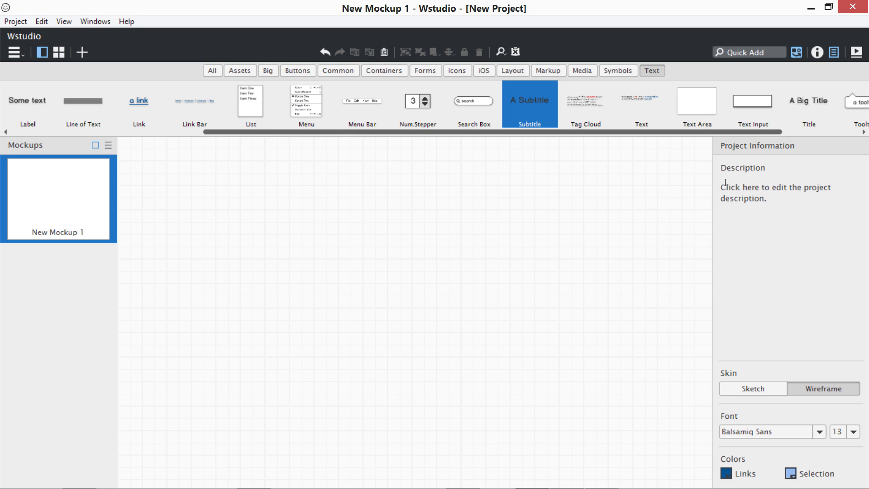
Step: Set the Wstudio project's skin to the hand-drawn Sketch style
{"action": "left_click", "coordinate": [774, 193]}
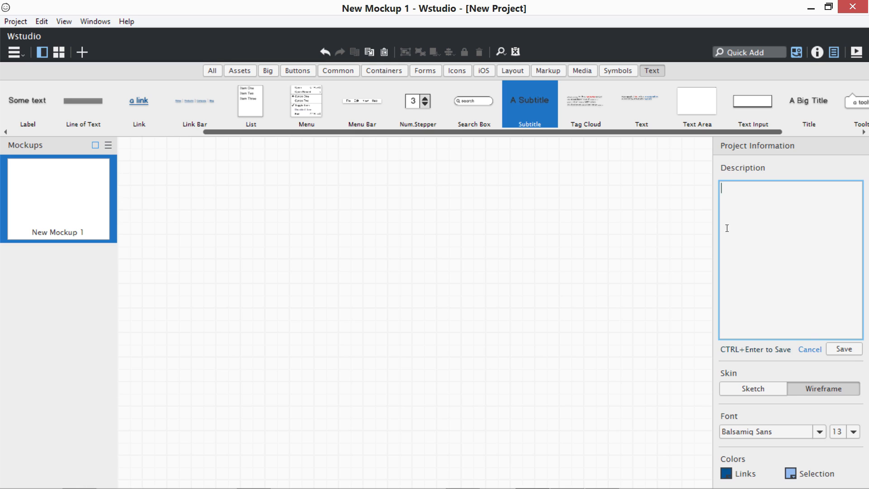
{"action": "left_click", "coordinate": [809, 348]}
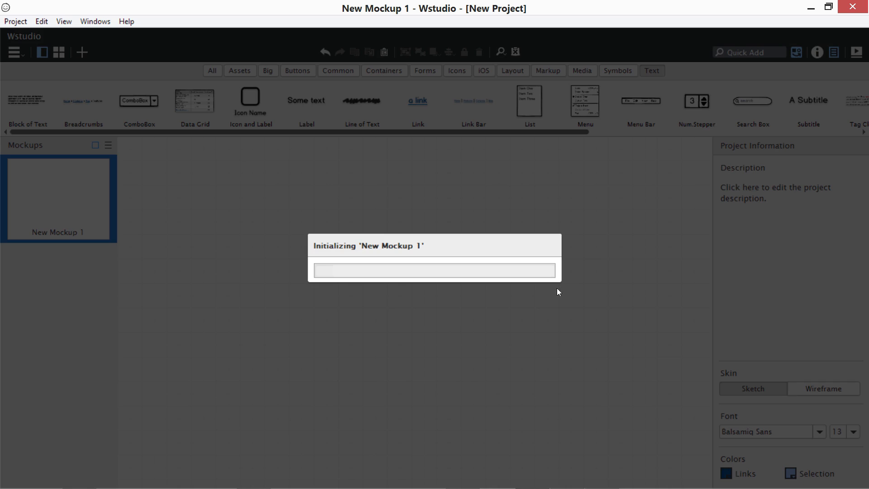
{"action": "mouse_move", "coordinate": [395, 271]}
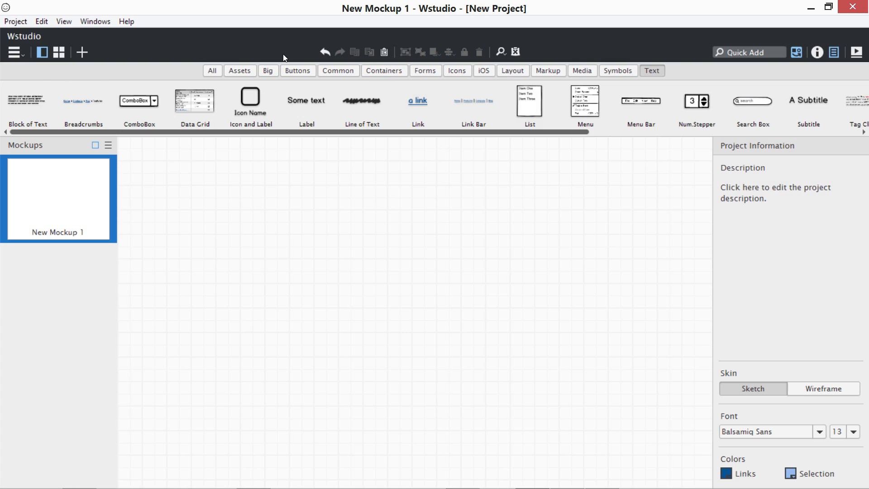
Step: Place and discard an iPhone container, then set the project skin to Wireframe
{"action": "left_click", "coordinate": [383, 70]}
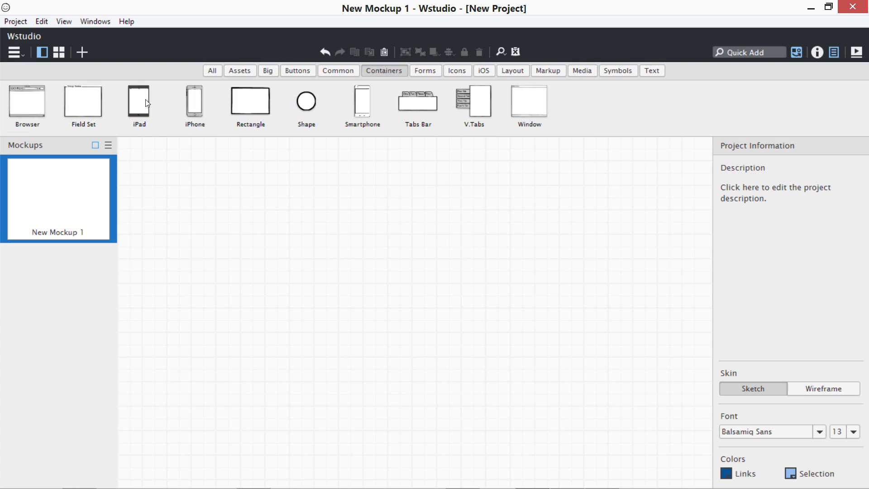
{"action": "left_click", "coordinate": [195, 103]}
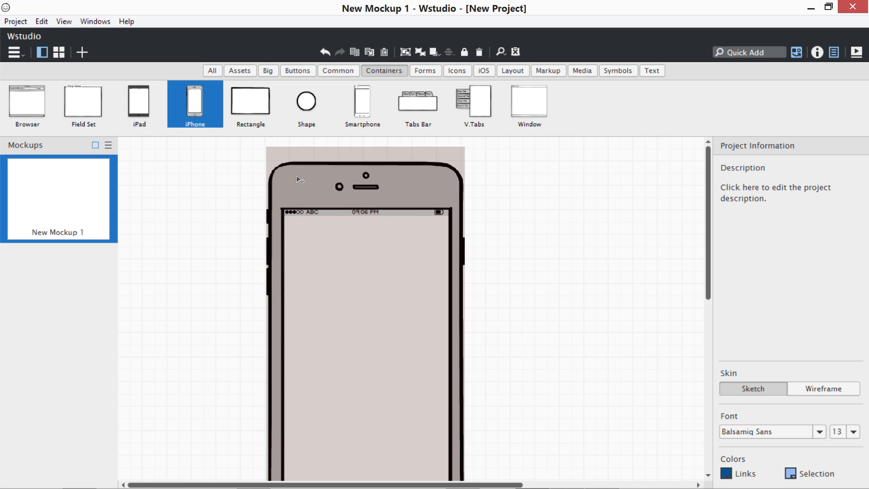
{"action": "left_click", "coordinate": [822, 387]}
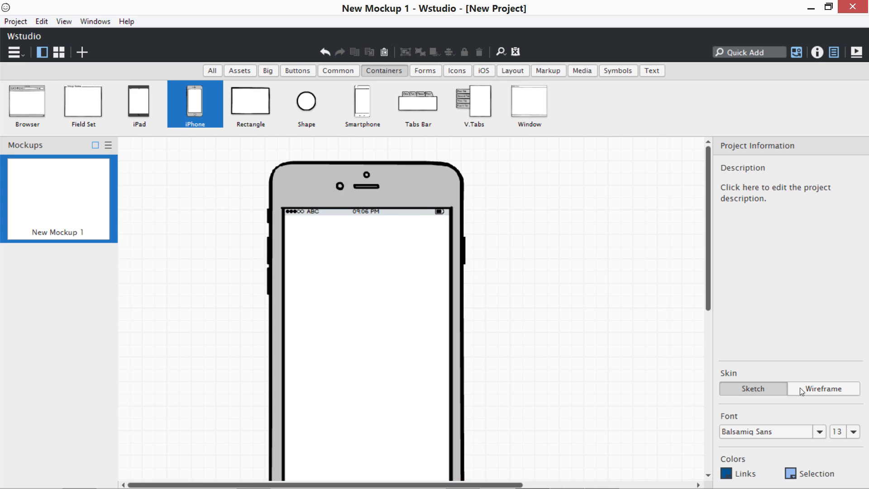
{"action": "left_click", "coordinate": [822, 389]}
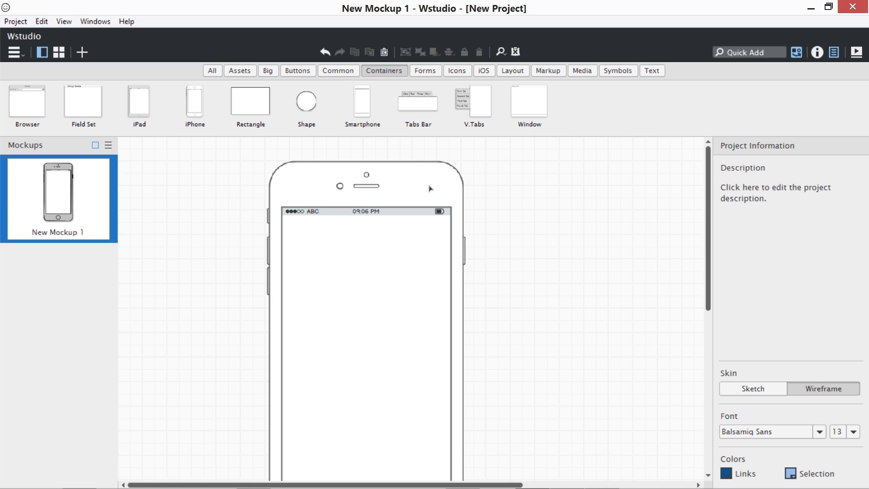
{"action": "mouse_move", "coordinate": [474, 241]}
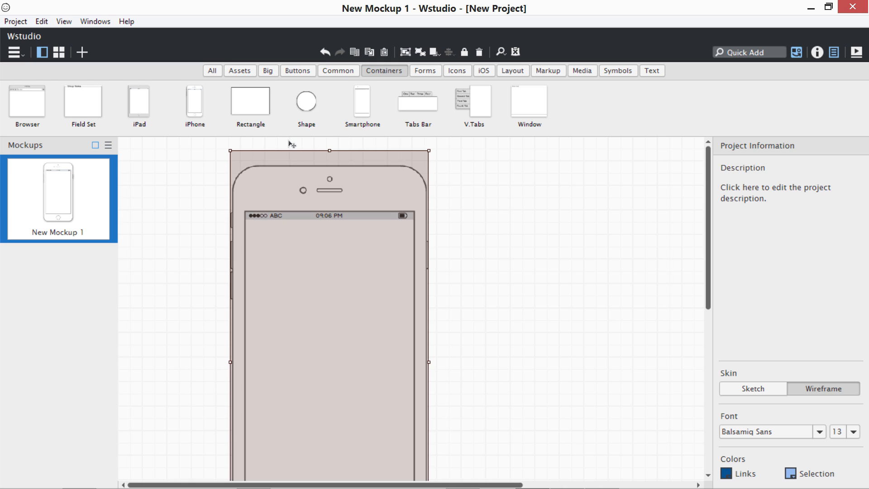
Step: Rename the mockup to Landing page from its thumbnail menu
{"action": "right_click", "coordinate": [59, 197]}
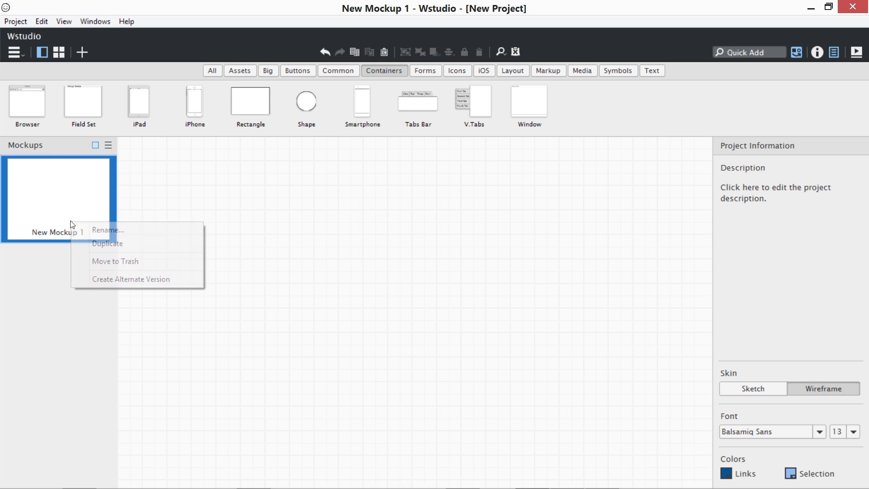
{"action": "left_click", "coordinate": [107, 230]}
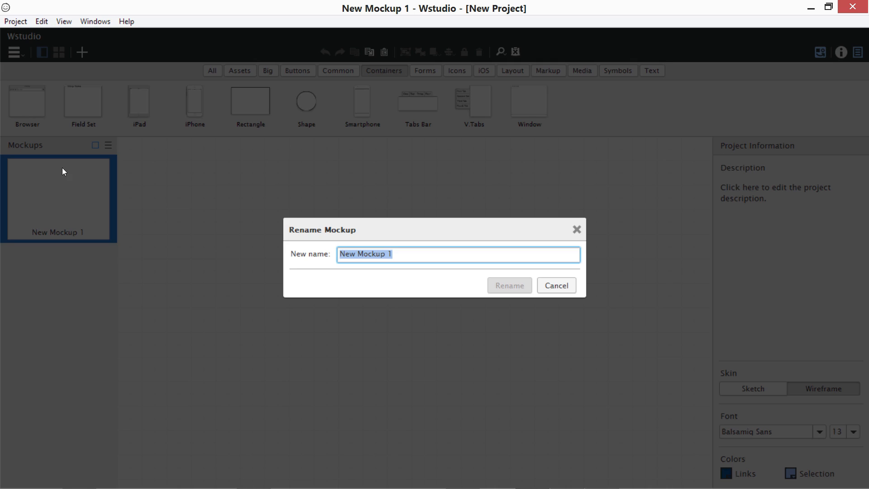
{"action": "type", "text": "Landing page"}
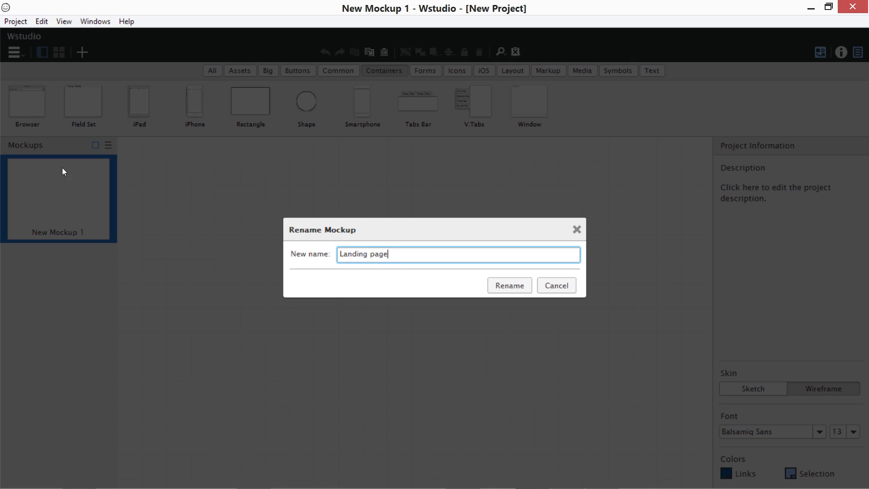
{"action": "left_click", "coordinate": [508, 285]}
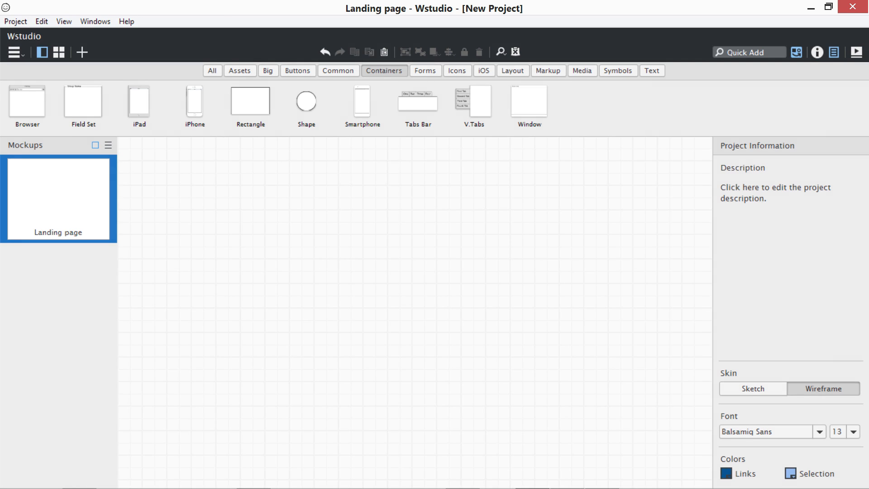
{"action": "mouse_move", "coordinate": [390, 210]}
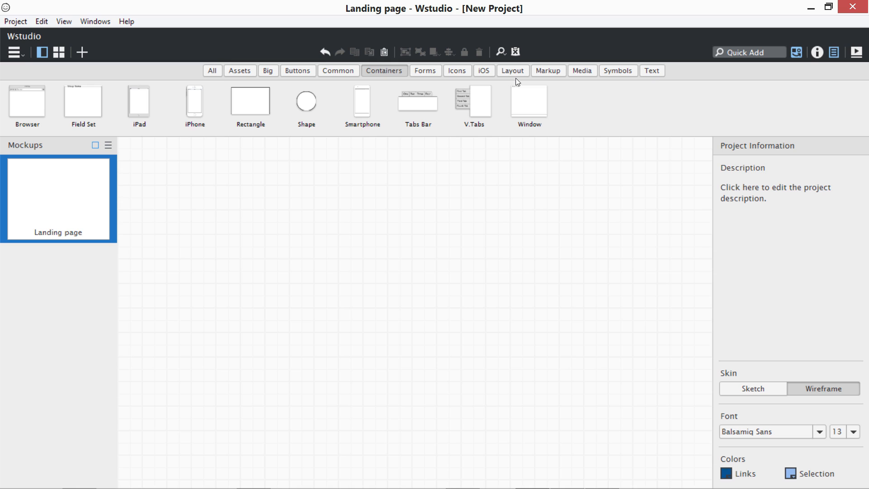
Step: Show the project's Assets category, holding one imported image
{"action": "left_click", "coordinate": [212, 71]}
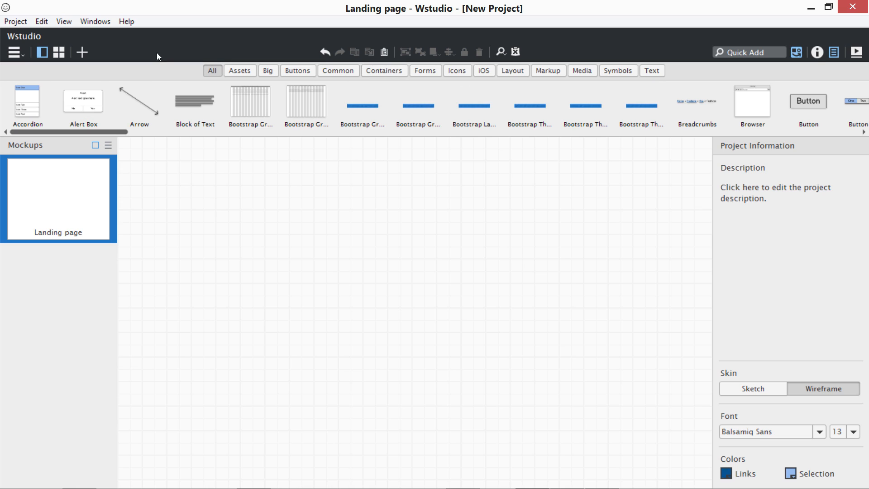
{"action": "left_click", "coordinate": [240, 71]}
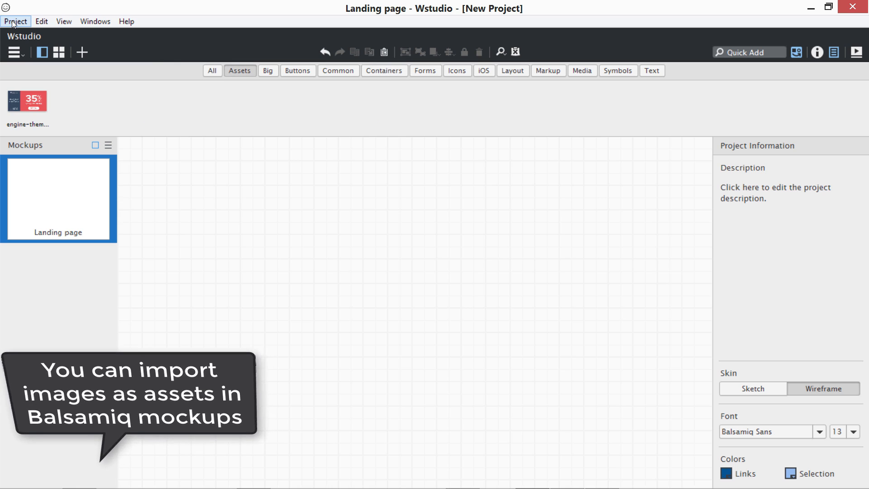
Step: Start a BMML Symbol Libraries import from the Project menu and close the file picker
{"action": "left_click", "coordinate": [15, 21]}
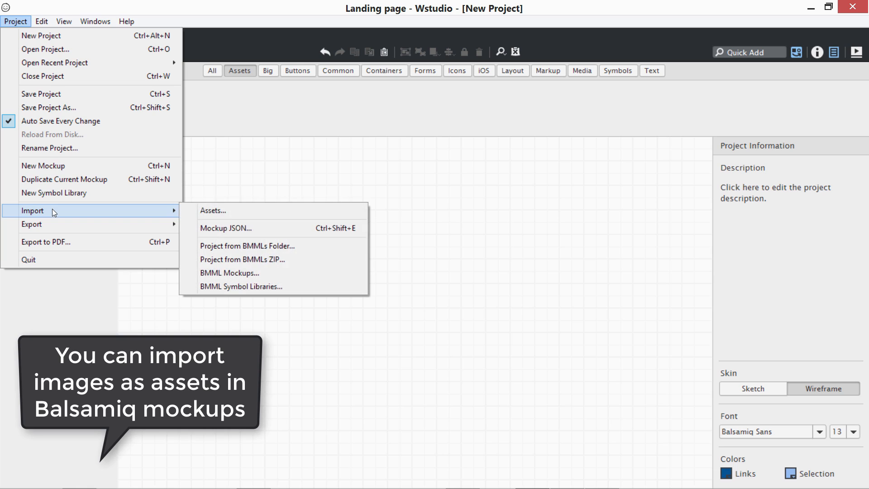
{"action": "mouse_move", "coordinate": [212, 210]}
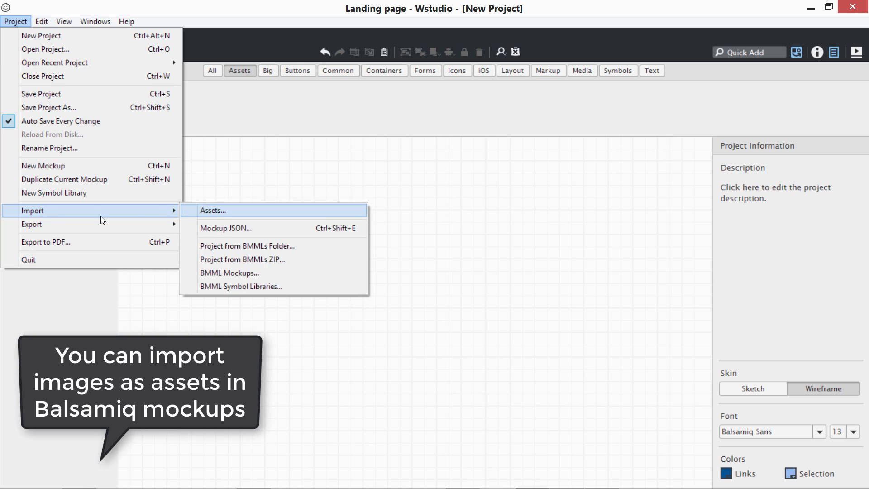
{"action": "mouse_move", "coordinate": [190, 215]}
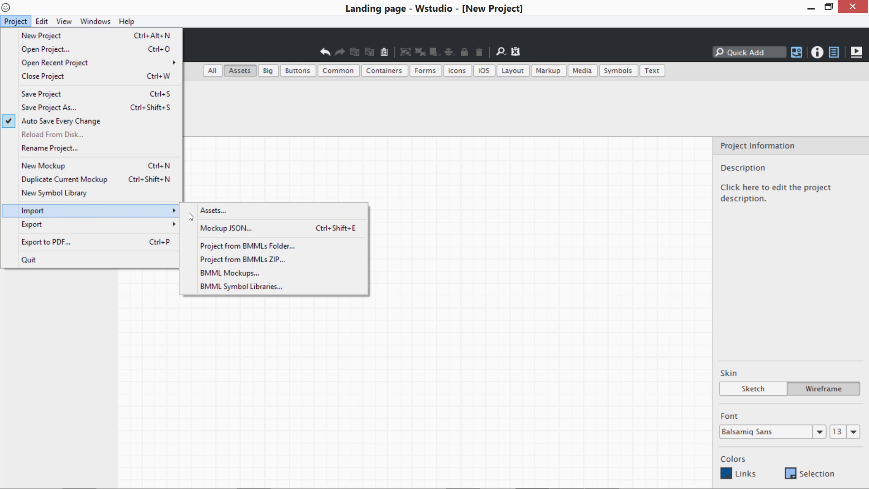
{"action": "mouse_move", "coordinate": [212, 210]}
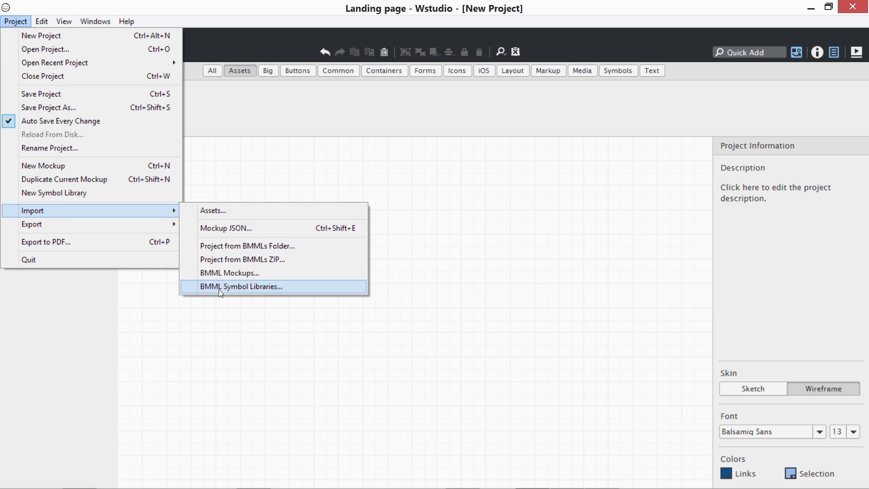
{"action": "left_click", "coordinate": [240, 286]}
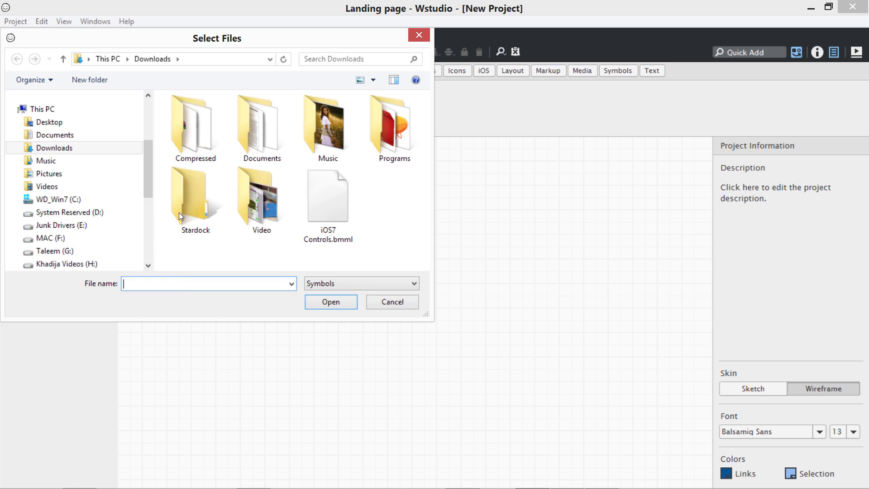
{"action": "left_click", "coordinate": [328, 196]}
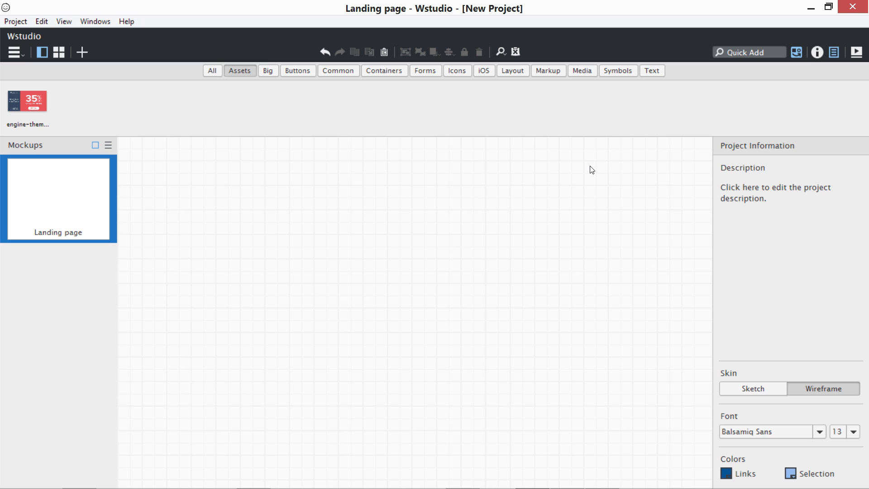
Step: Show the Symbols collection listing the Bootstrap and iOS7 symbol items
{"action": "left_click", "coordinate": [616, 70]}
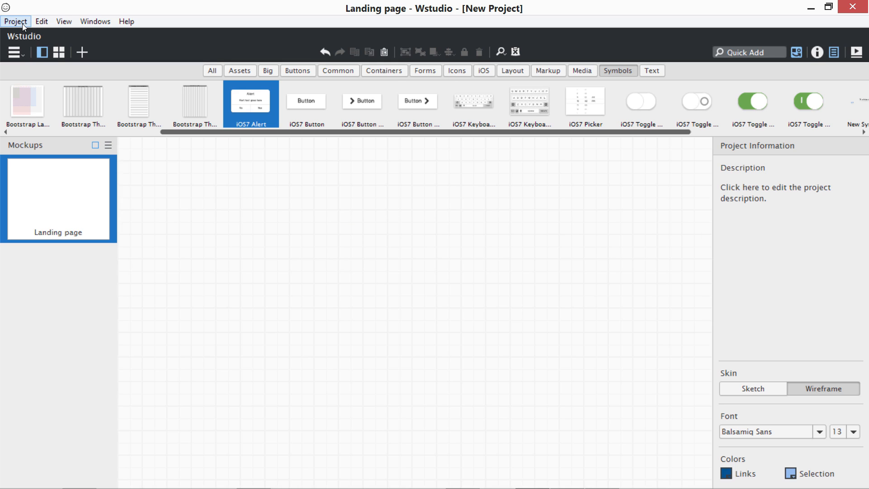
{"action": "mouse_move", "coordinate": [446, 61]}
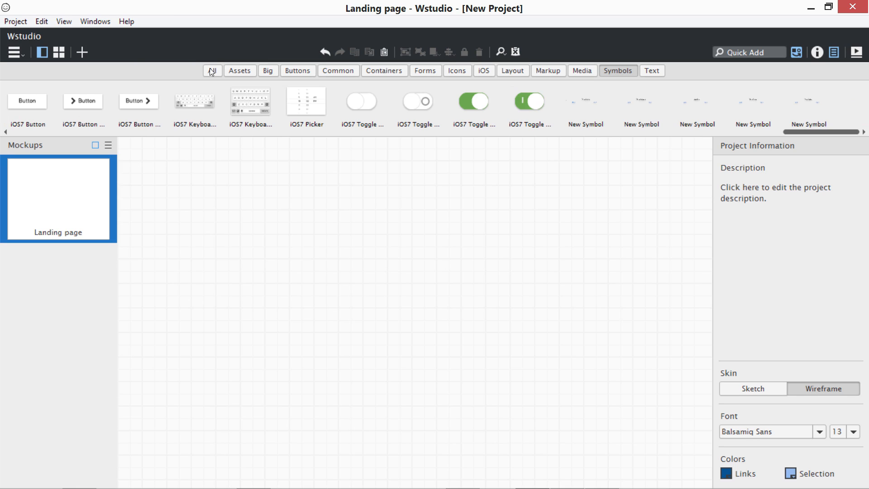
Step: Browse the Assets, Big, Buttons, Common, Forms, Icons, iOS and Layout library categories
{"action": "left_click", "coordinate": [240, 71]}
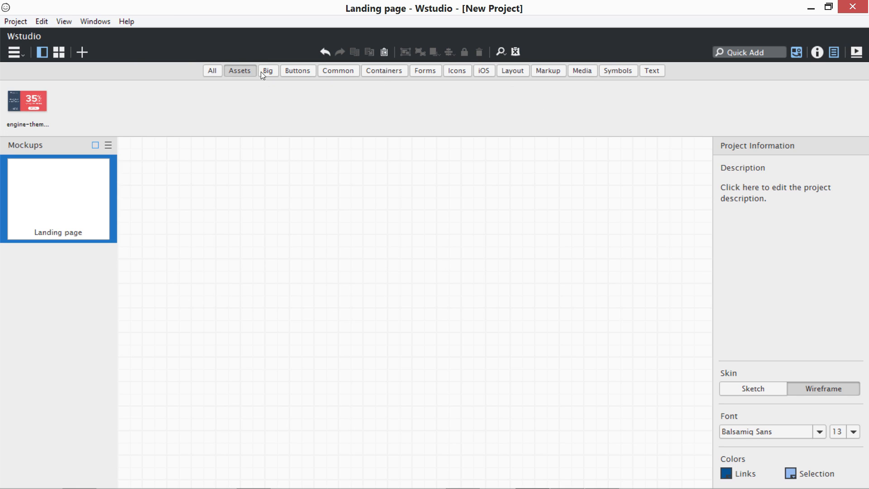
{"action": "left_click", "coordinate": [268, 71]}
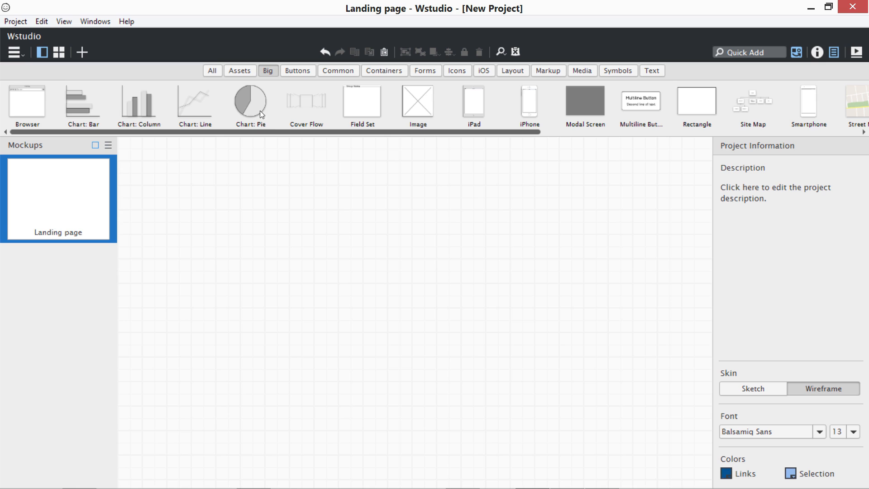
{"action": "mouse_move", "coordinate": [693, 108]}
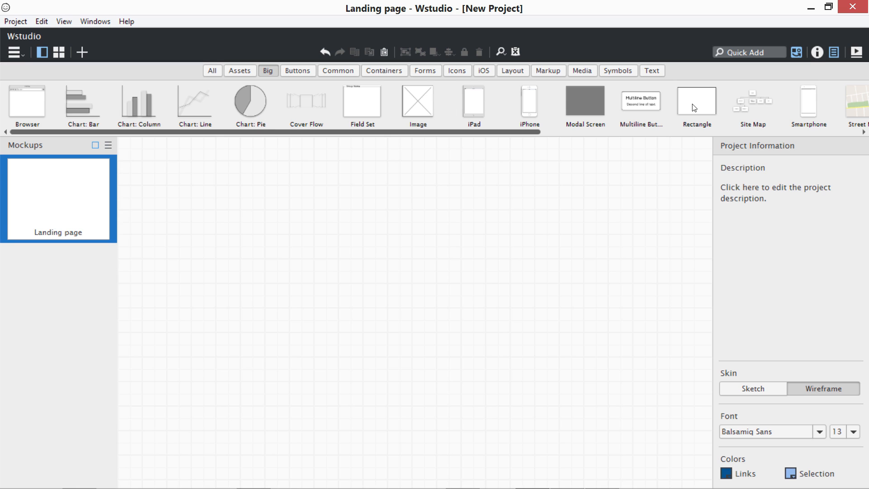
{"action": "left_click", "coordinate": [297, 70]}
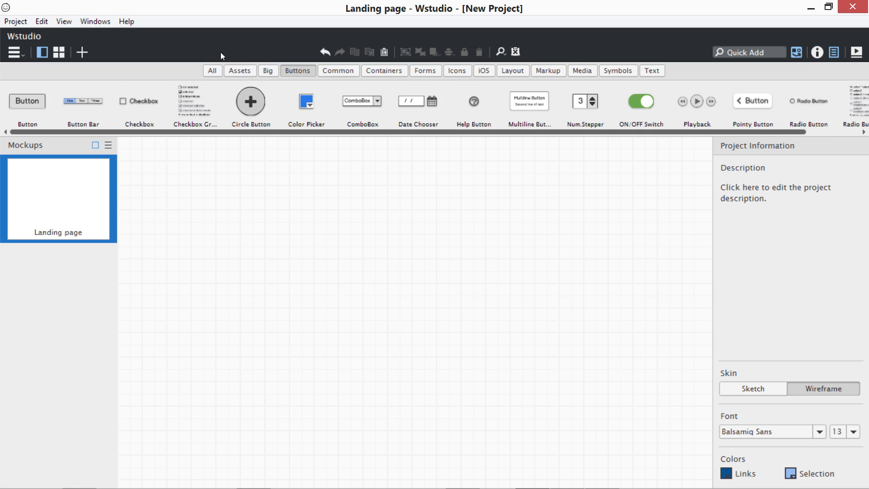
{"action": "mouse_move", "coordinate": [371, 125]}
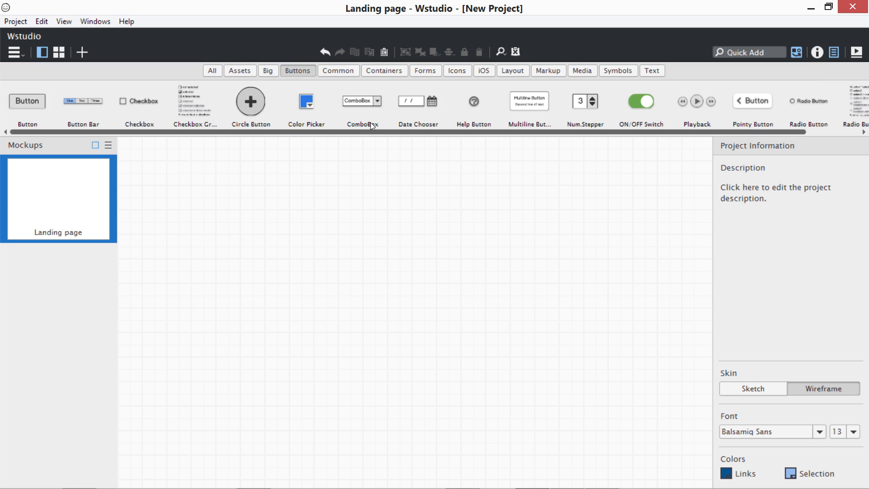
{"action": "mouse_move", "coordinate": [585, 102]}
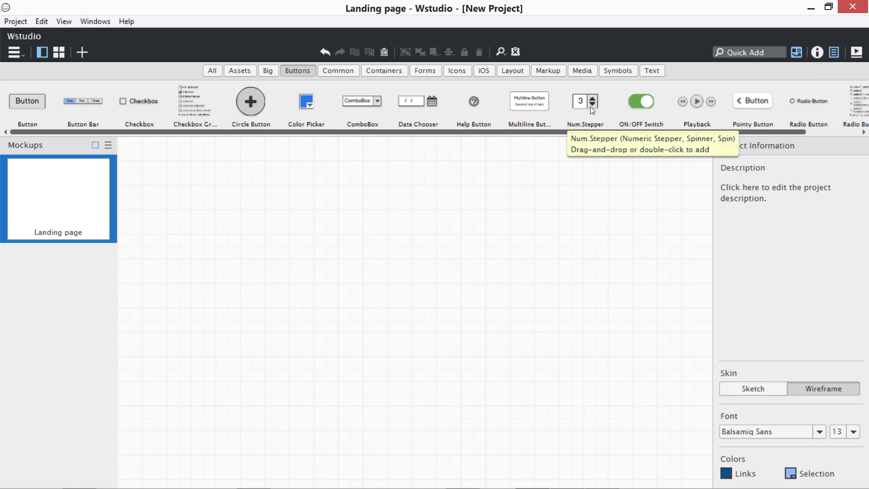
{"action": "mouse_move", "coordinate": [252, 55]}
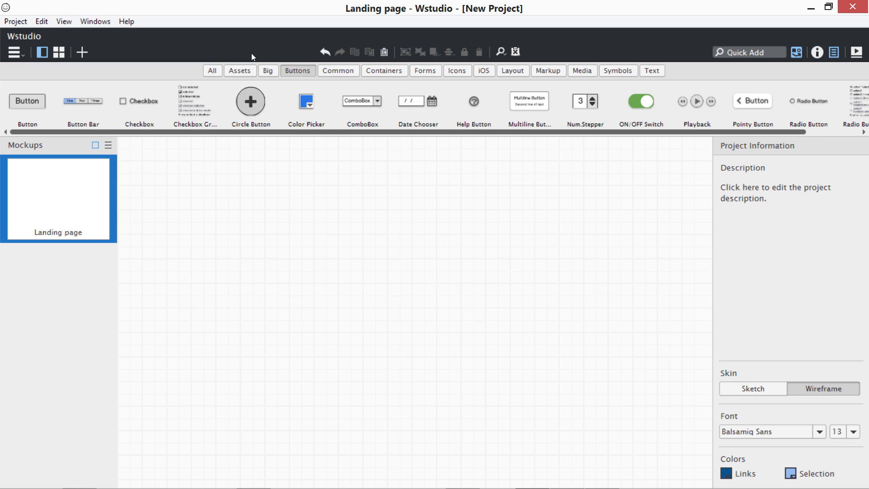
{"action": "left_click", "coordinate": [337, 71]}
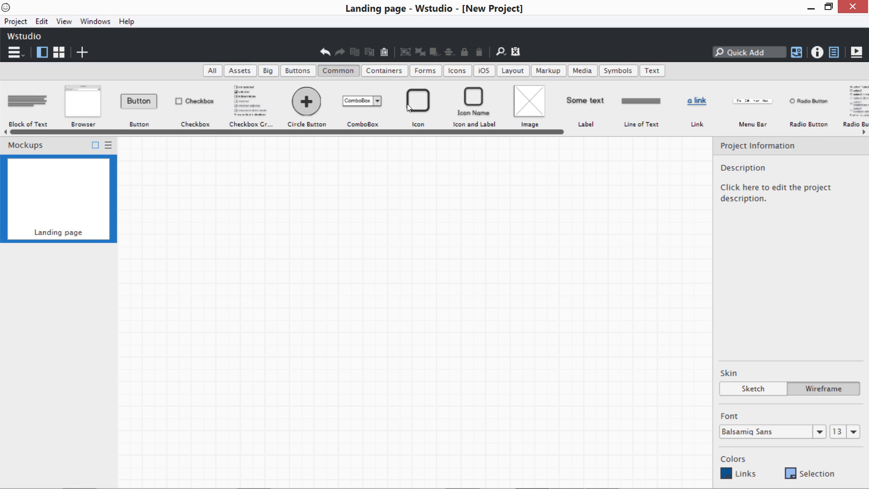
{"action": "mouse_move", "coordinate": [608, 108]}
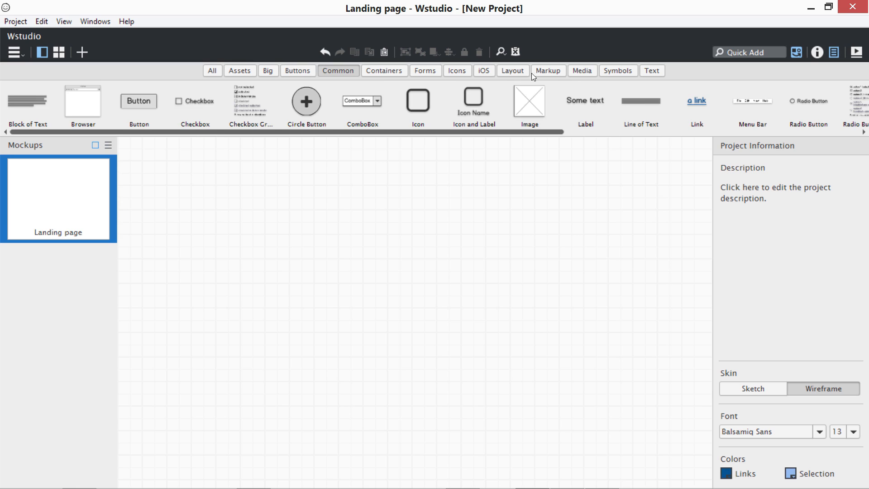
{"action": "left_click", "coordinate": [383, 70]}
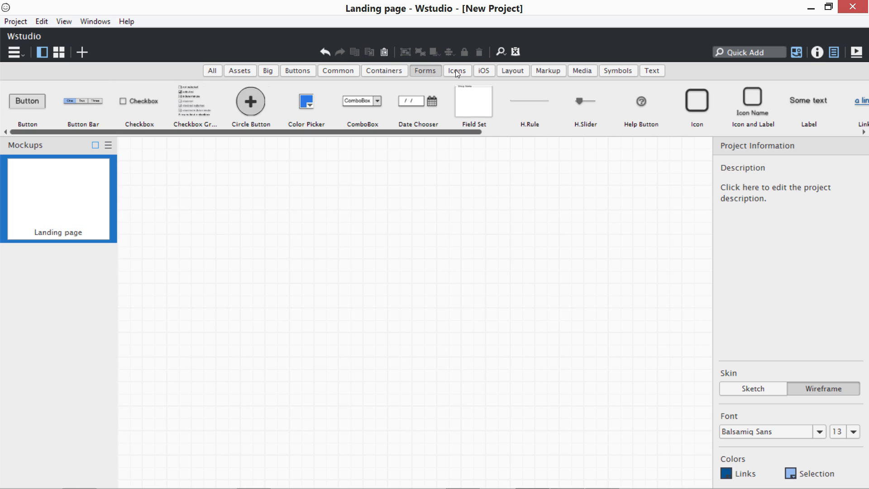
{"action": "left_click", "coordinate": [456, 71]}
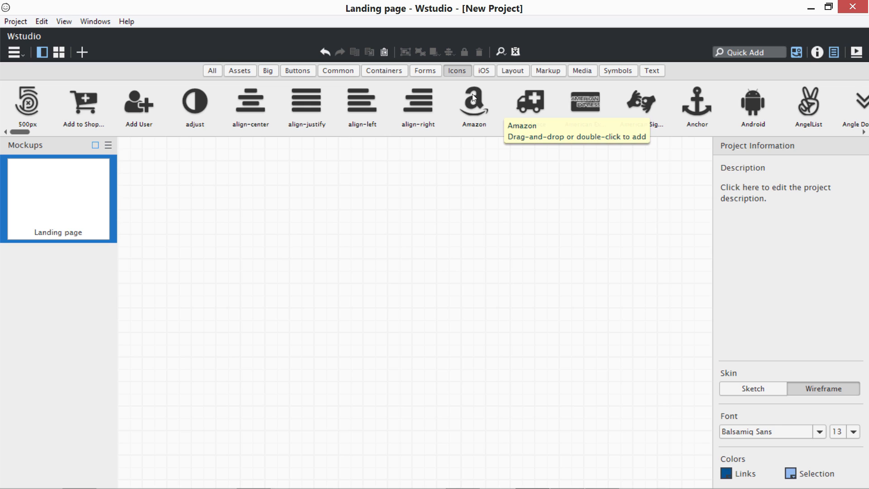
{"action": "left_click", "coordinate": [483, 70]}
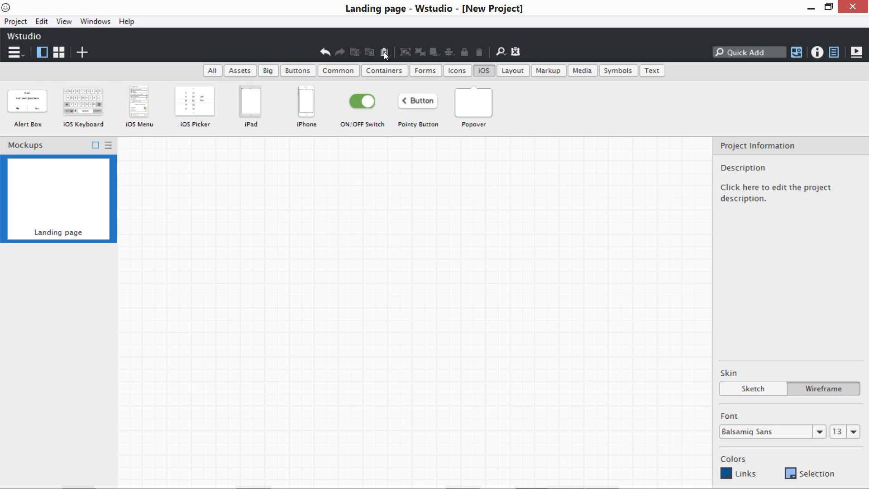
{"action": "left_click", "coordinate": [511, 70]}
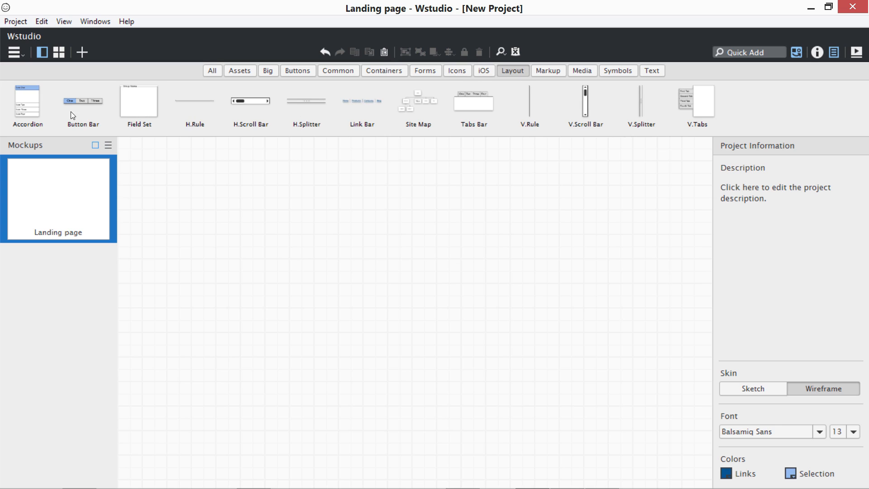
{"action": "mouse_move", "coordinate": [528, 223]}
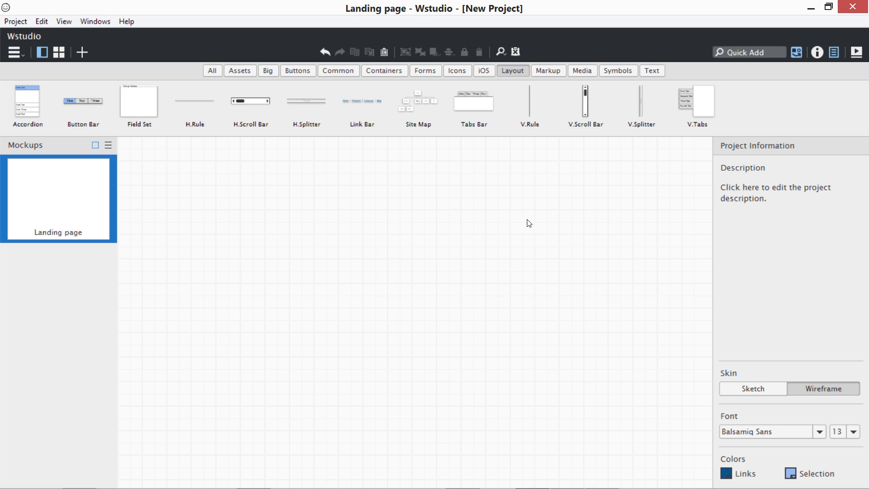
{"action": "mouse_move", "coordinate": [585, 102]}
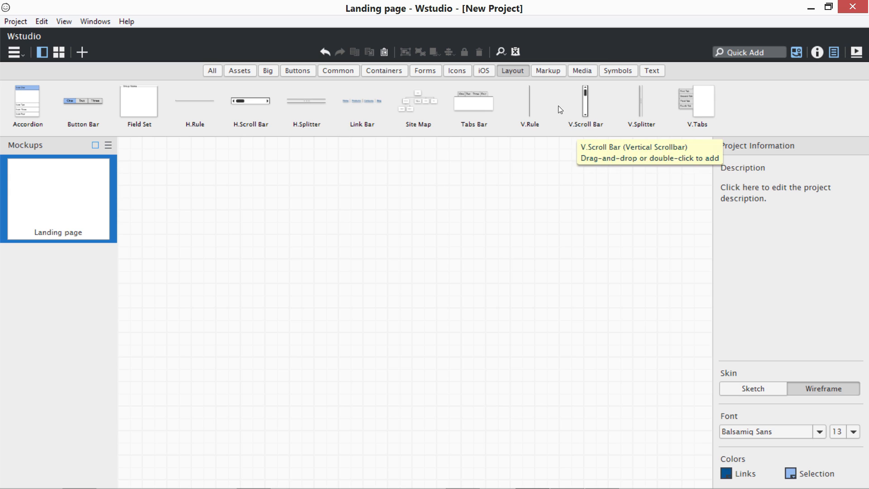
Step: Try a Comment note from Markup without keeping it, then show the Media category with Webcam
{"action": "left_click", "coordinate": [548, 70]}
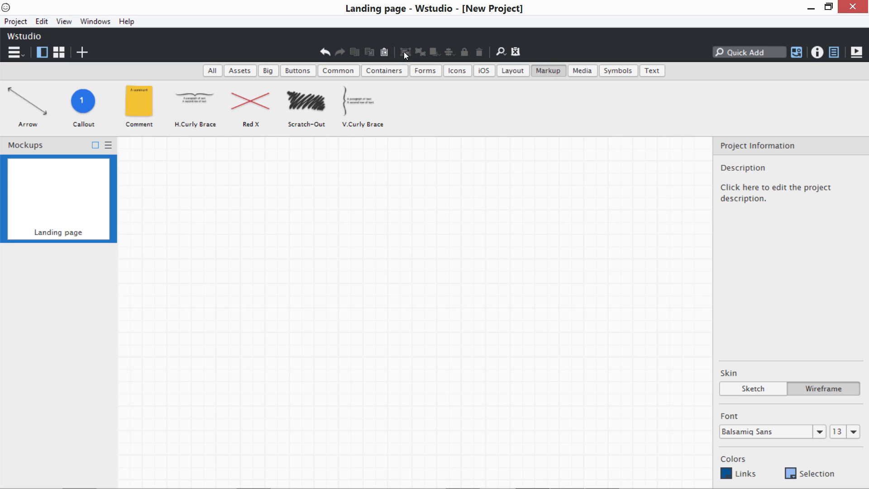
{"action": "left_click", "coordinate": [139, 101]}
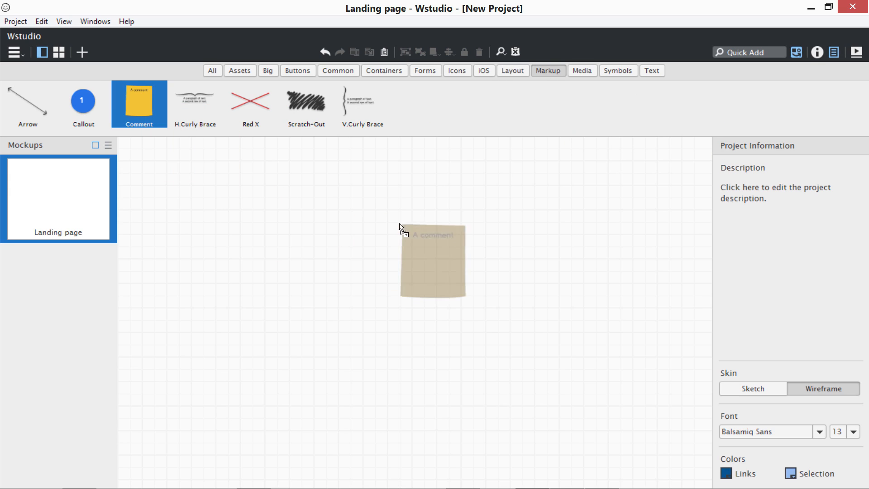
{"action": "left_click", "coordinate": [432, 260]}
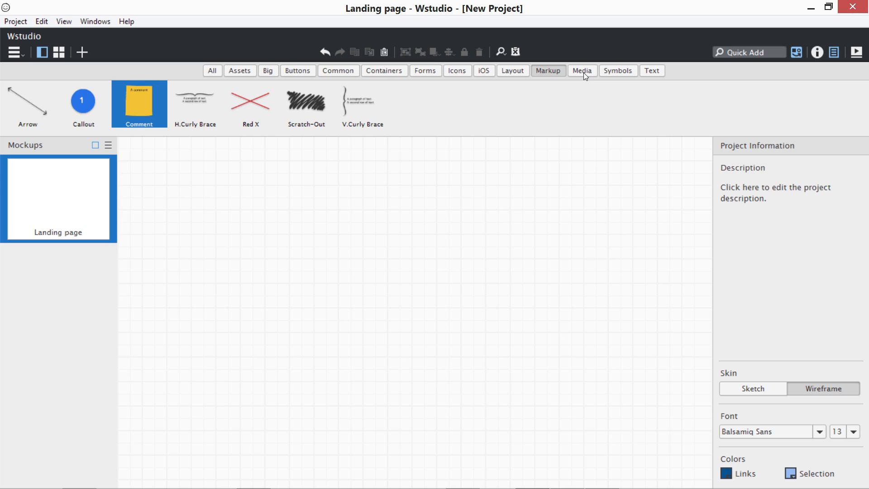
{"action": "left_click", "coordinate": [582, 71]}
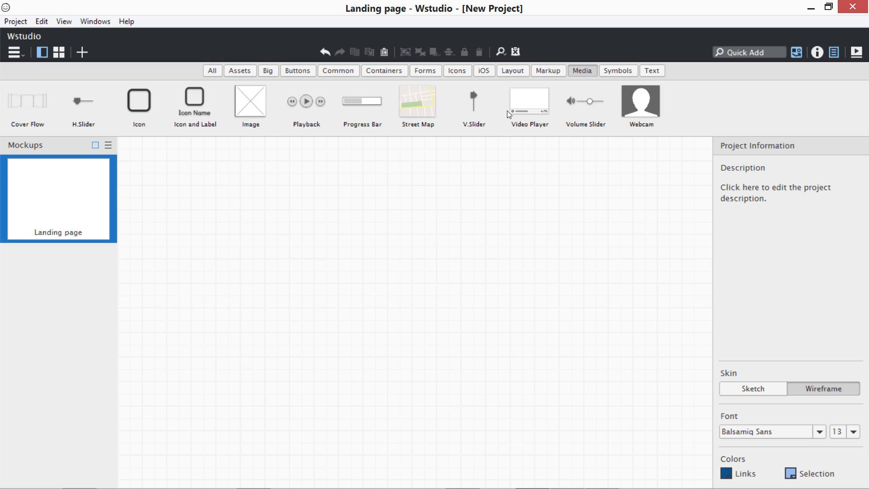
{"action": "mouse_move", "coordinate": [640, 115]}
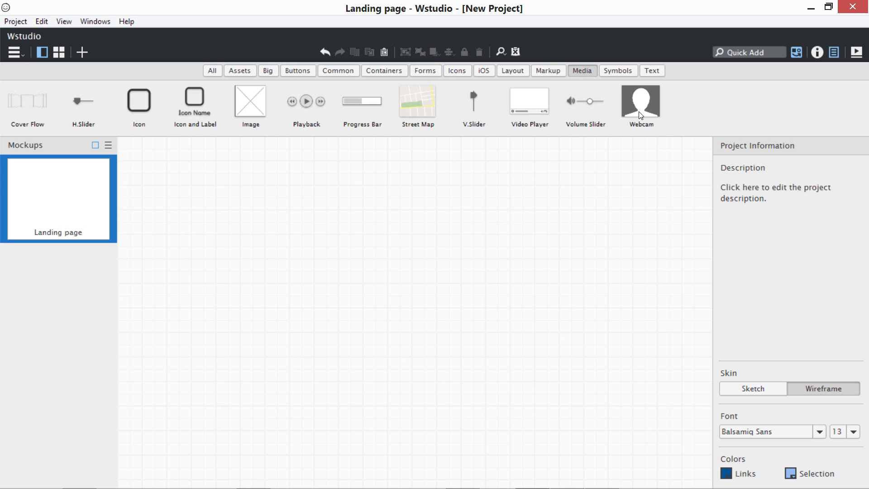
{"action": "mouse_move", "coordinate": [661, 93]}
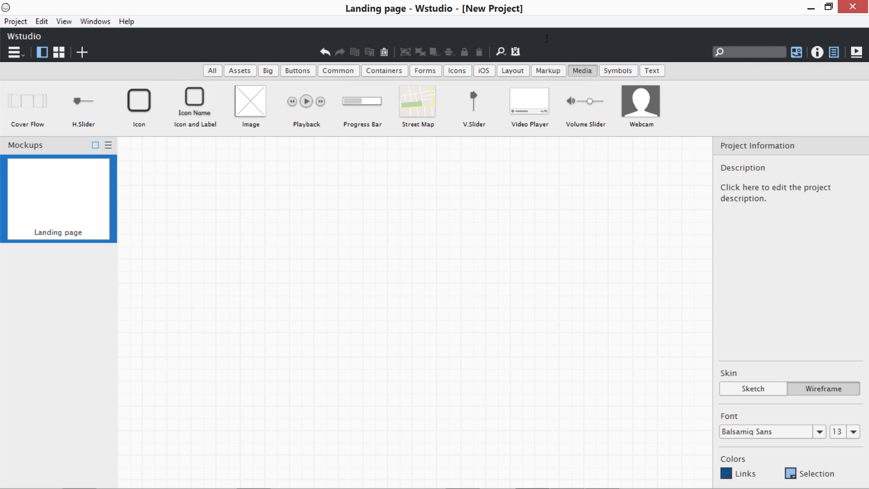
{"action": "type", "text": "bu"}
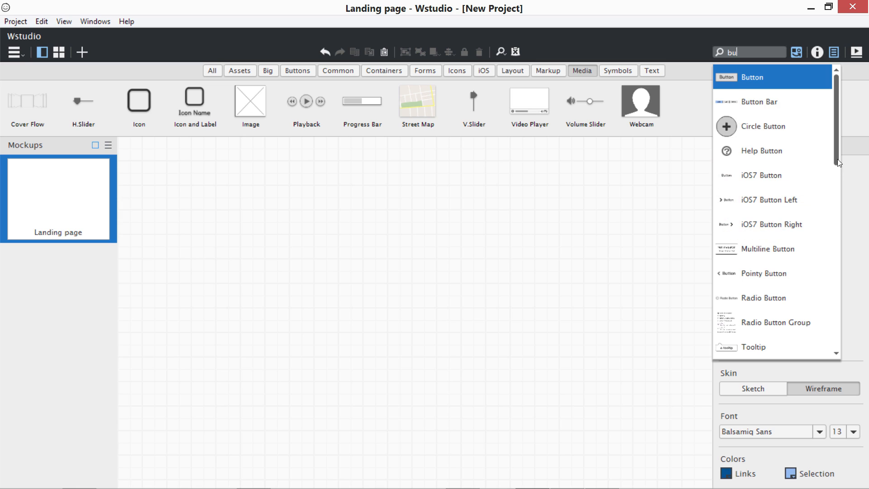
{"action": "scroll", "scroll_direction": "down", "scroll_amount": 3}
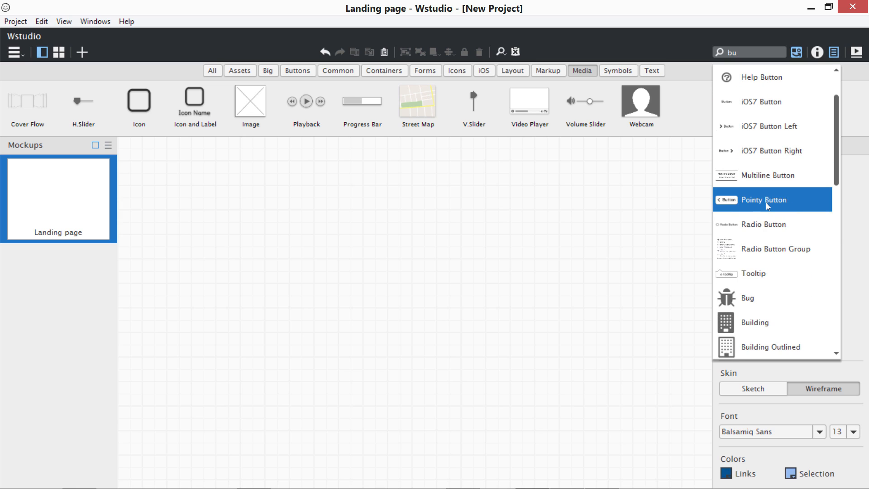
{"action": "mouse_move", "coordinate": [772, 298]}
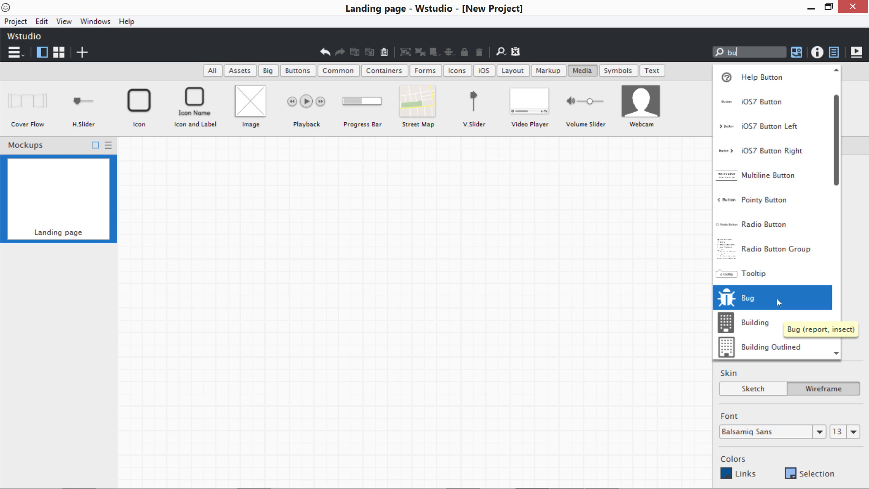
{"action": "scroll", "scroll_direction": "down", "scroll_amount": 3}
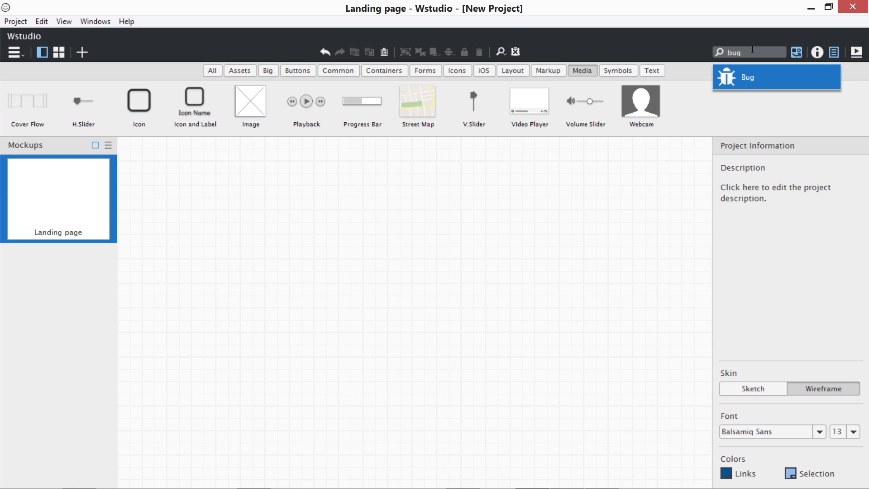
{"action": "left_click", "coordinate": [747, 77]}
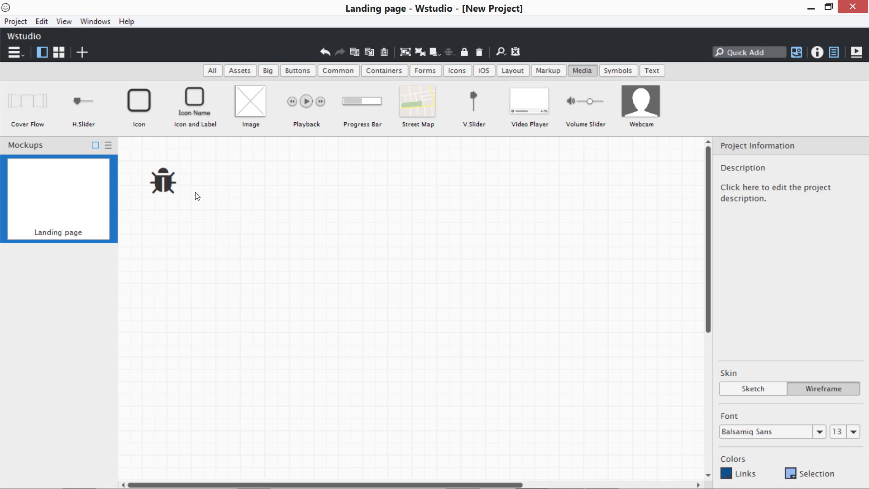
{"action": "left_click_drag", "start_coordinate": [163, 181], "coordinate": [243, 218]}
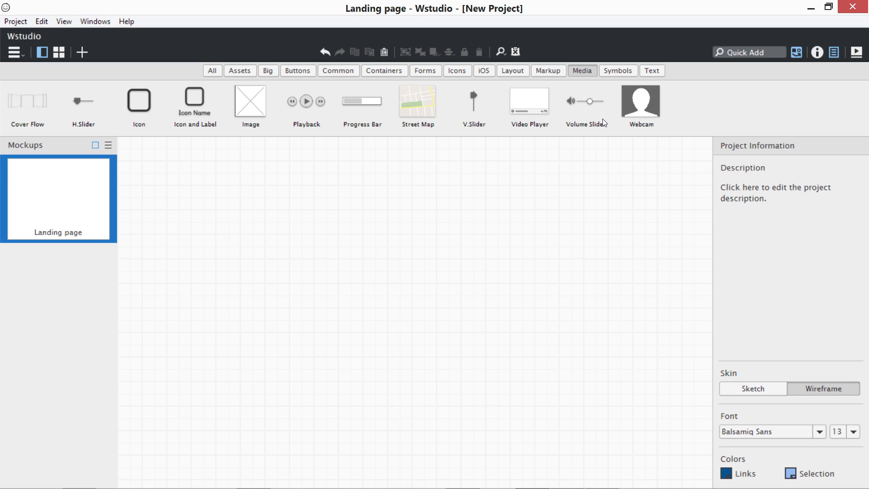
{"action": "left_click", "coordinate": [747, 52]}
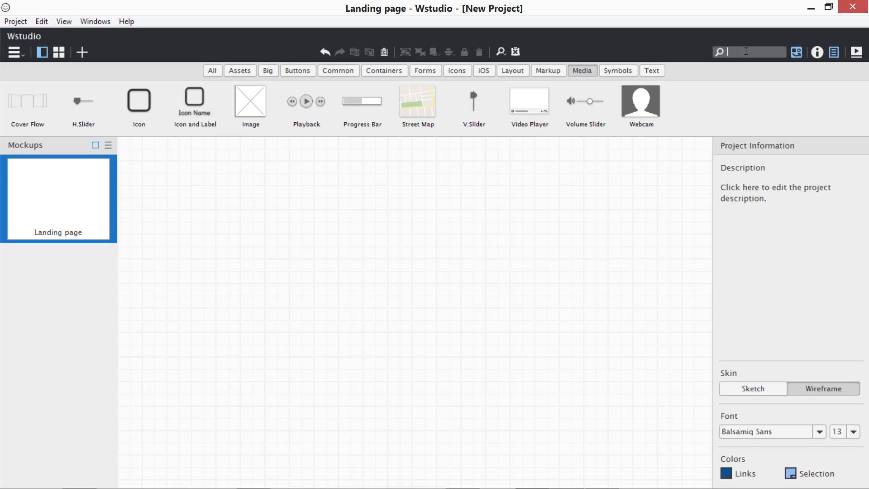
{"action": "mouse_move", "coordinate": [624, 77]}
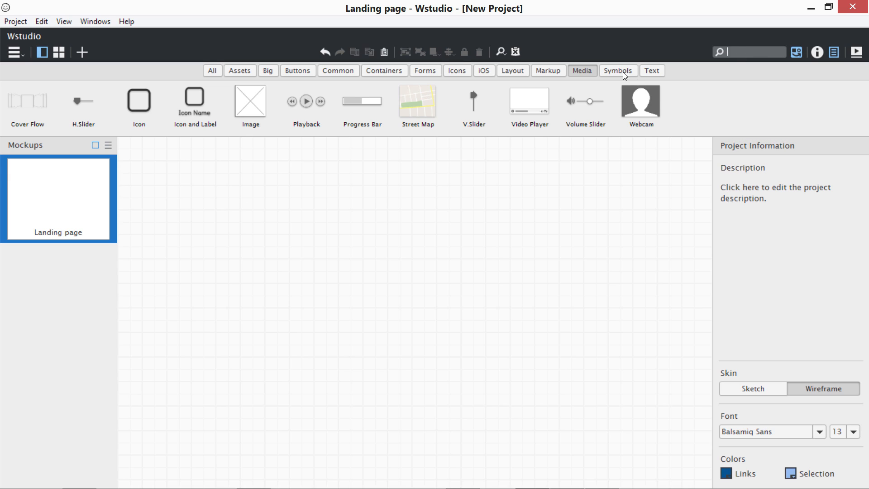
Step: Import the Bootstrap.bmml and iOS7 Controls.bmml symbol libraries into the Symbols collection
{"action": "left_click", "coordinate": [617, 71]}
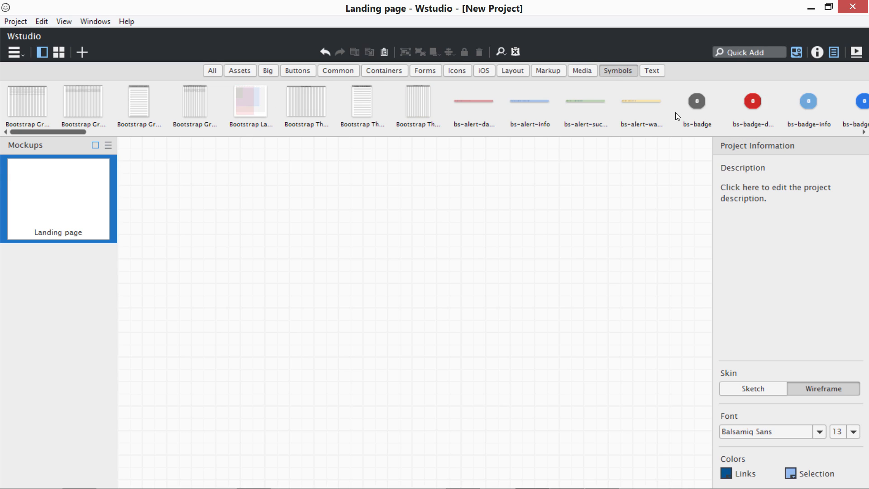
{"action": "left_click", "coordinate": [15, 21]}
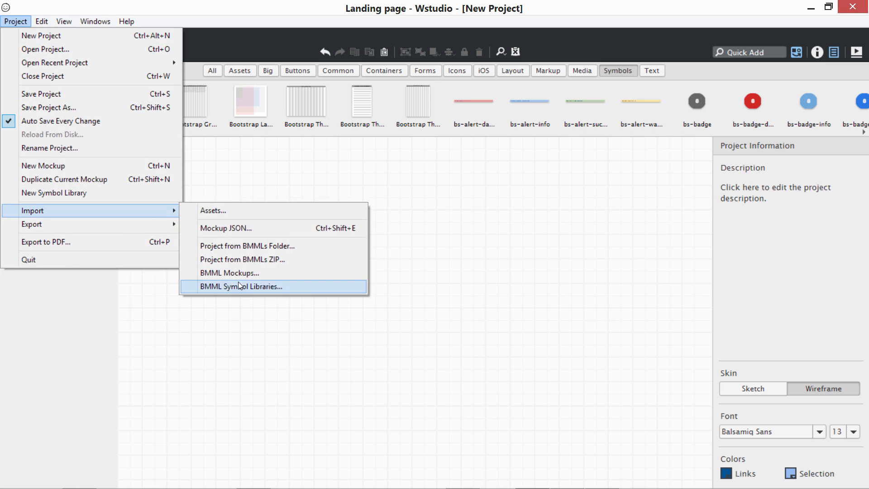
{"action": "left_click", "coordinate": [239, 286]}
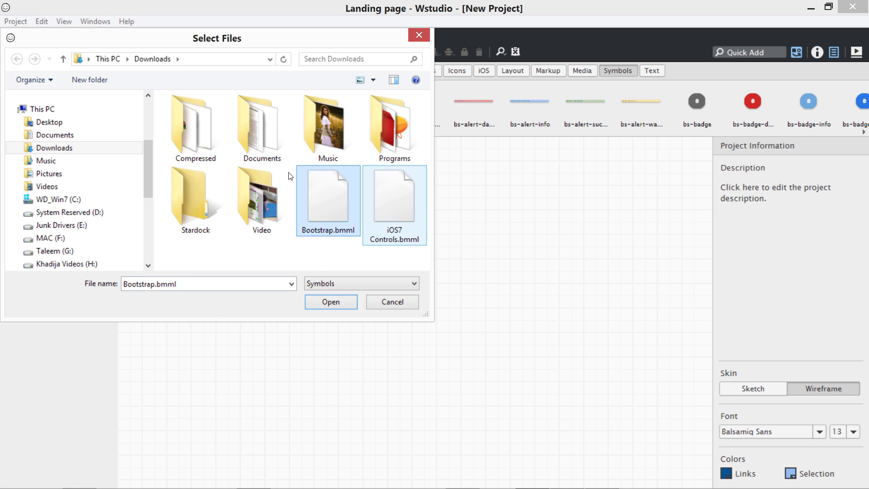
{"action": "left_click", "coordinate": [330, 302]}
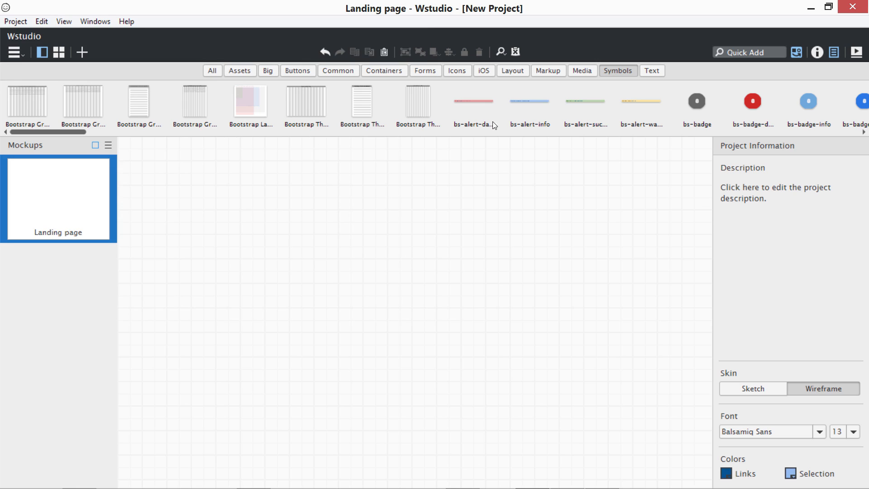
{"action": "mouse_move", "coordinate": [655, 71]}
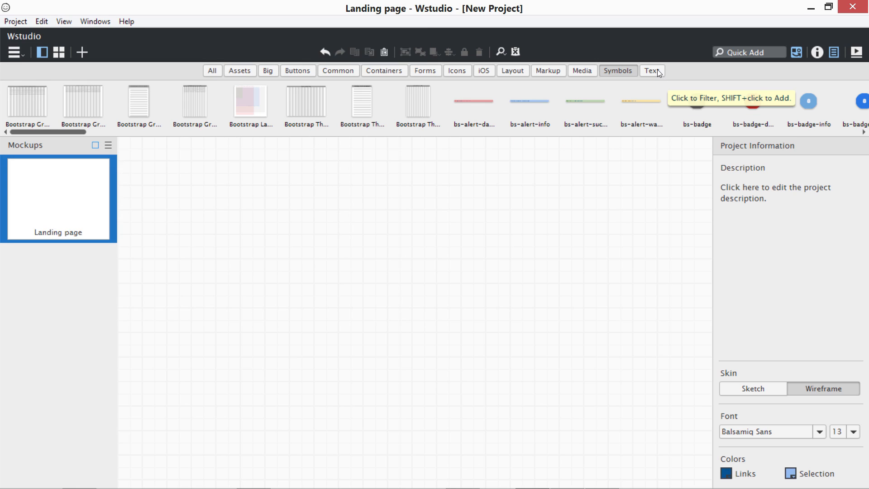
Step: Place a Block of Text from the Text category onto the Landing page and select it
{"action": "left_click", "coordinate": [651, 71]}
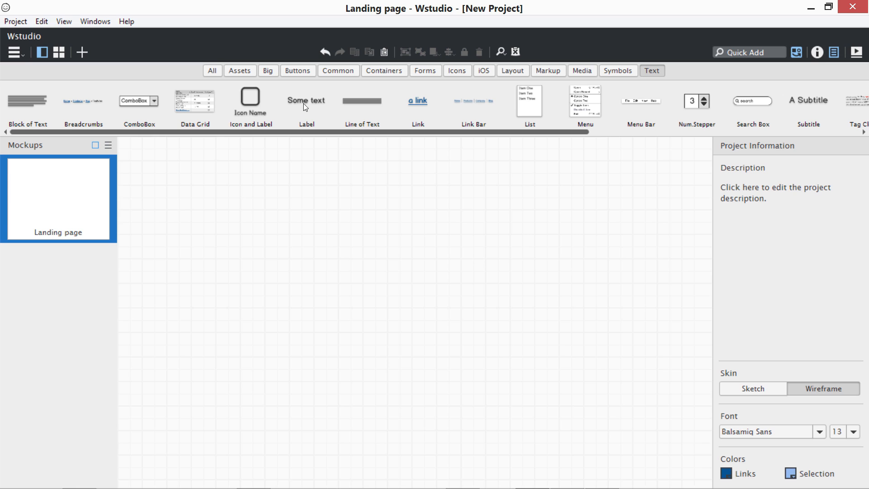
{"action": "mouse_move", "coordinate": [385, 135]}
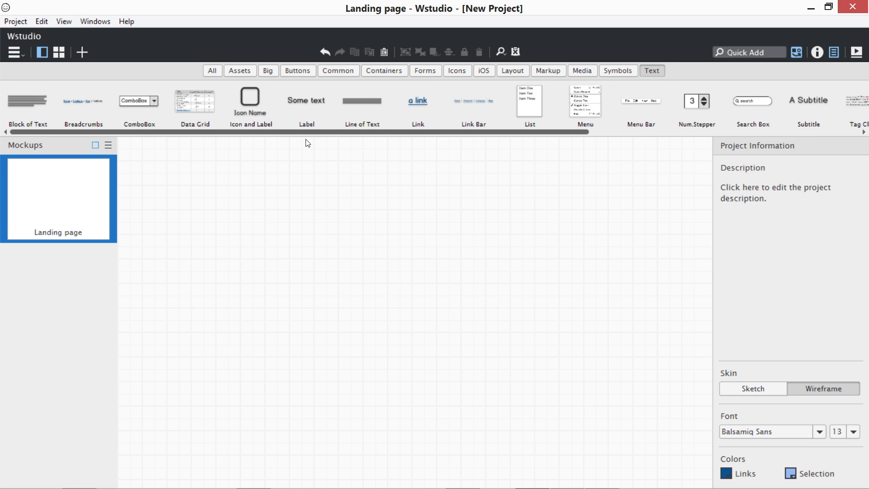
{"action": "mouse_move", "coordinate": [38, 111]}
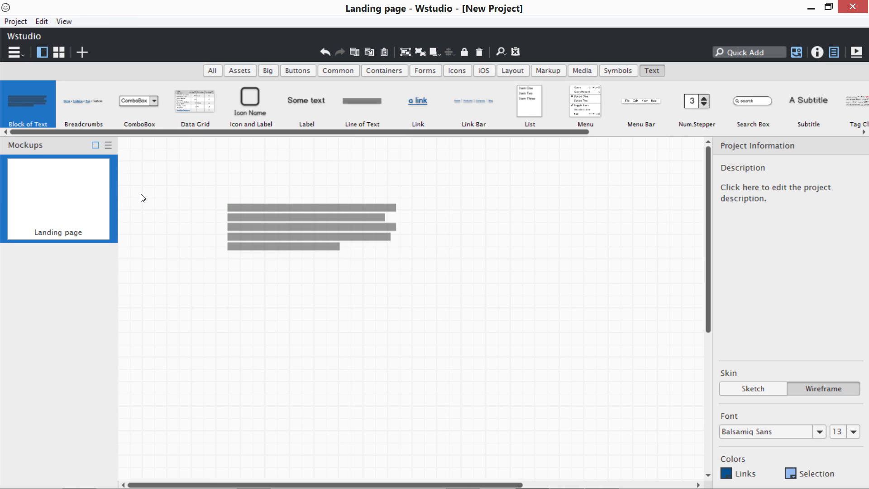
{"action": "left_click", "coordinate": [310, 225]}
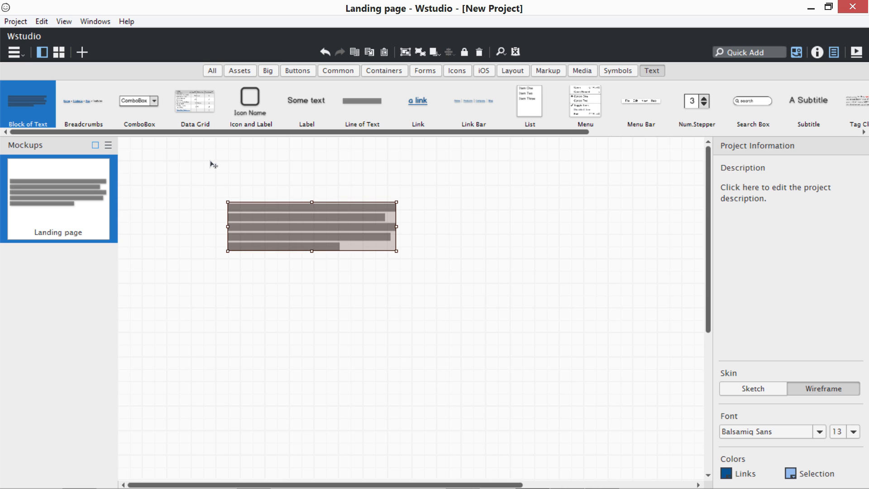
{"action": "mouse_move", "coordinate": [212, 220]}
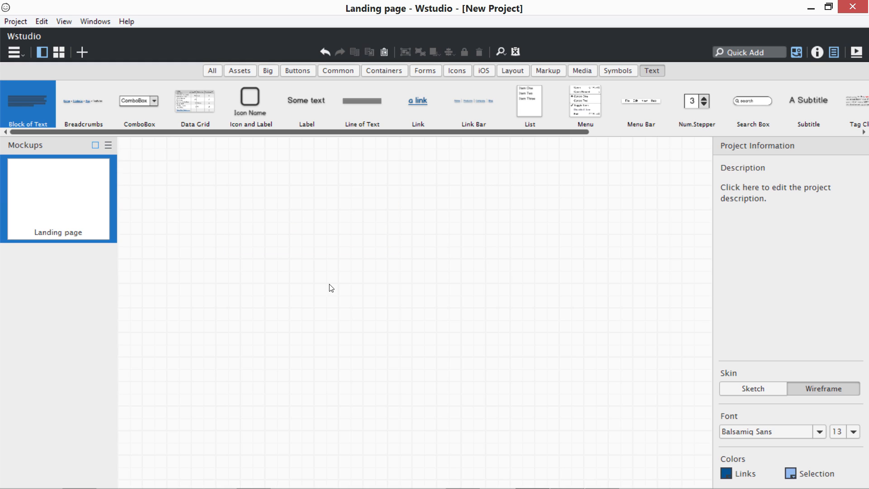
{"action": "mouse_move", "coordinate": [340, 259]}
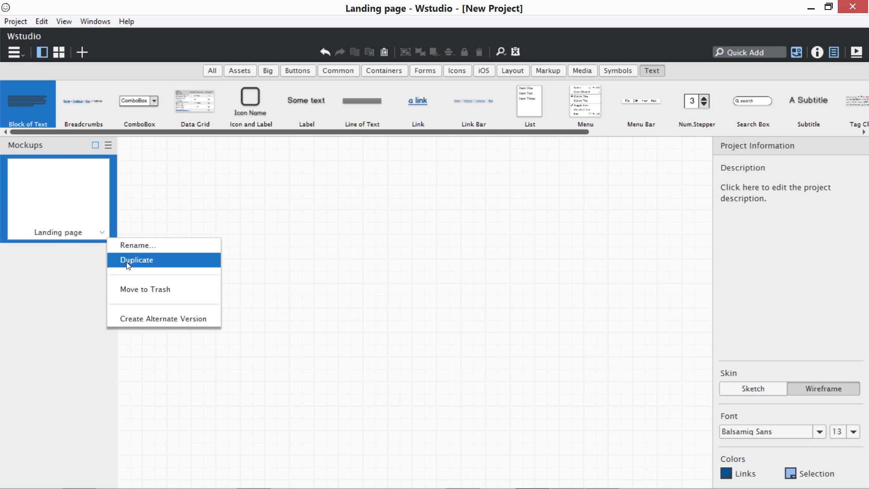
{"action": "mouse_move", "coordinate": [103, 237]}
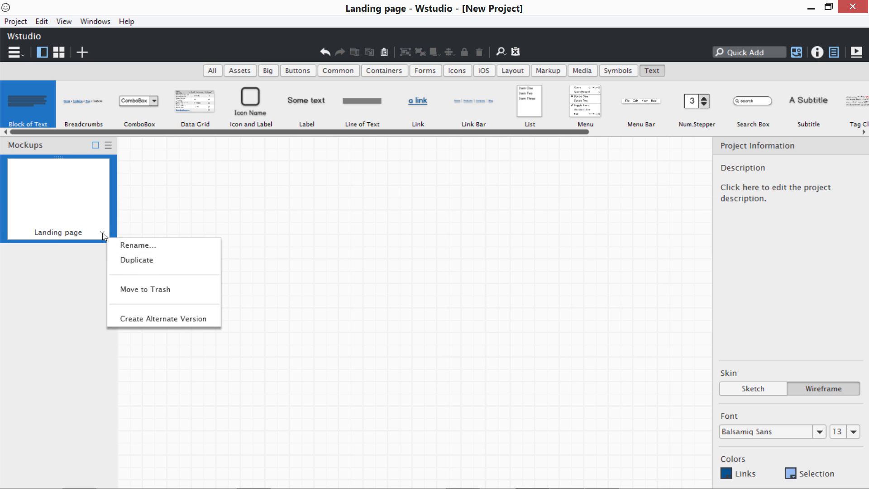
{"action": "mouse_move", "coordinate": [144, 289]}
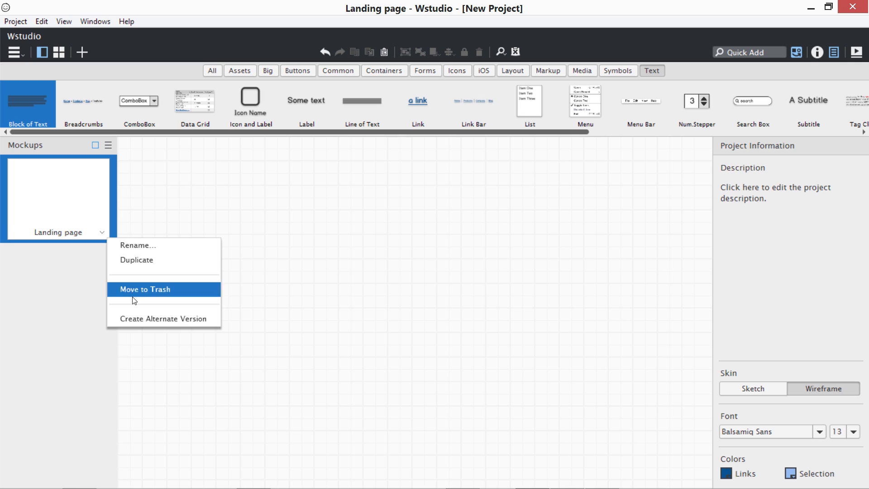
{"action": "mouse_move", "coordinate": [170, 324]}
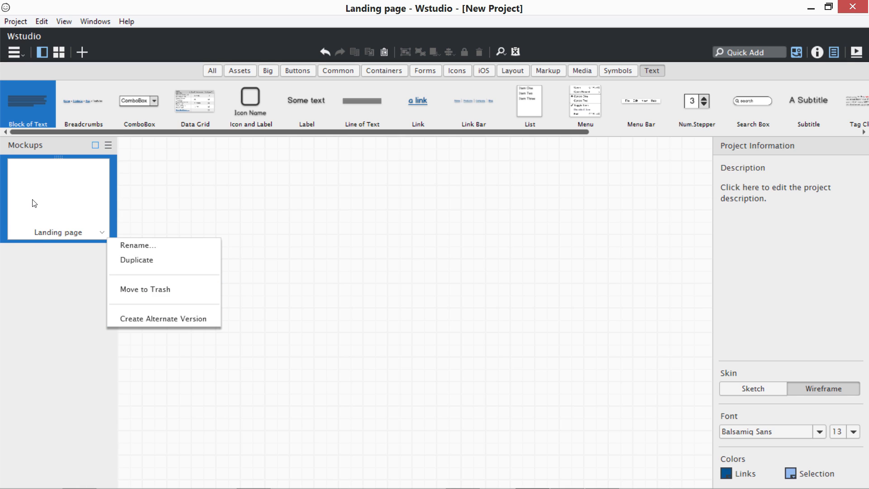
{"action": "mouse_move", "coordinate": [281, 153]}
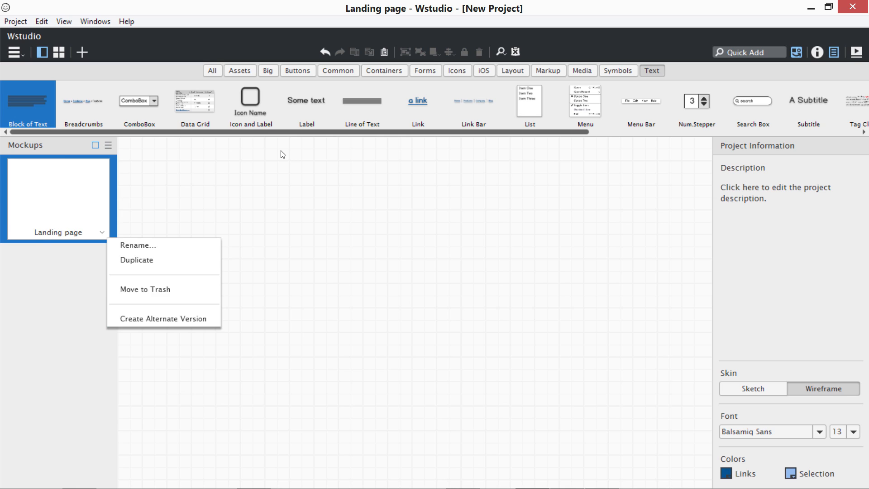
{"action": "mouse_move", "coordinate": [461, 108]}
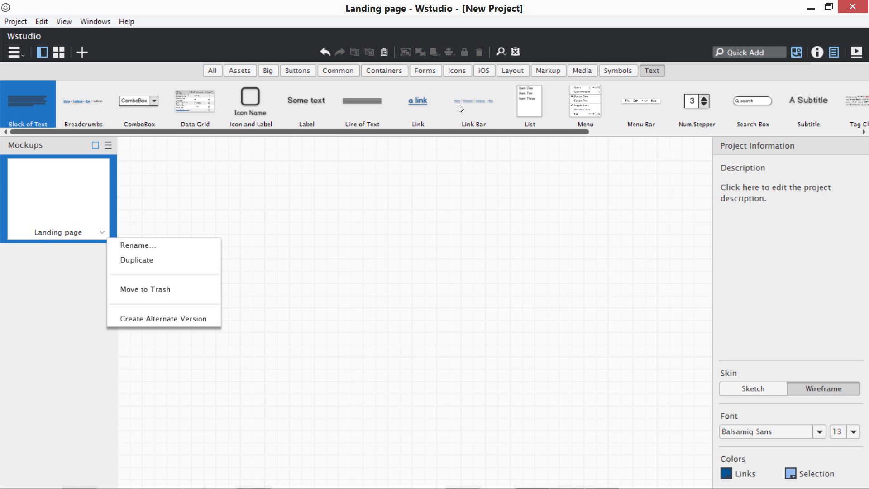
{"action": "left_click", "coordinate": [195, 237]}
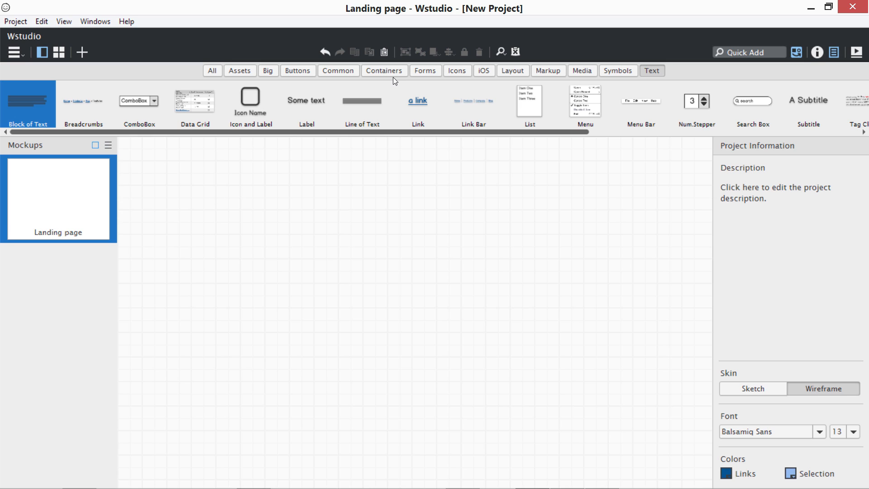
{"action": "mouse_move", "coordinate": [489, 79]}
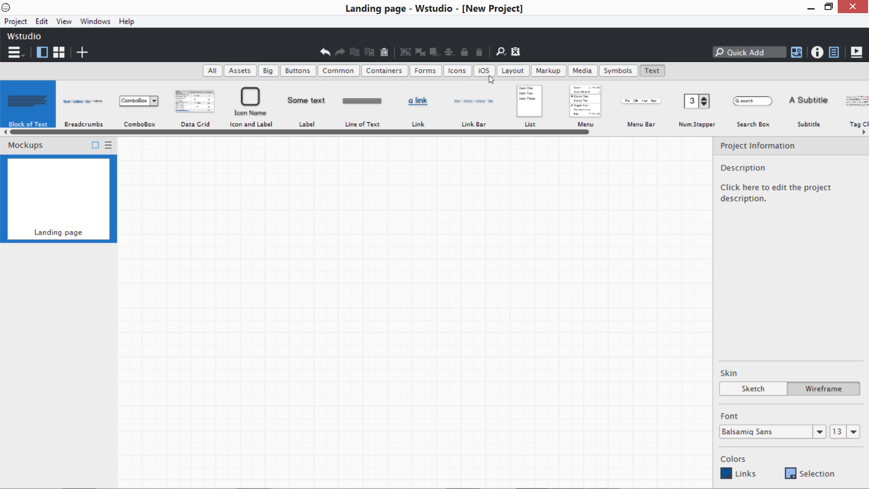
Step: Place a Webcam placeholder and a 'logo' image beside it, undoing the overlapping alignment
{"action": "left_click", "coordinate": [511, 70]}
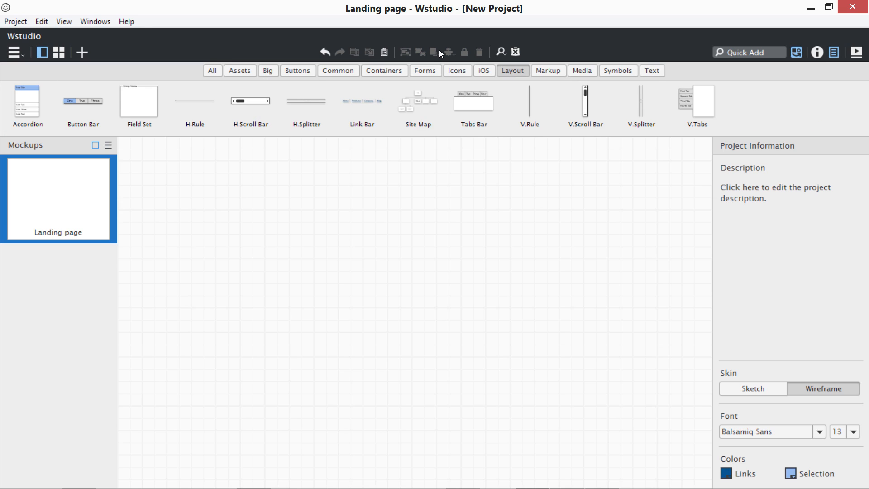
{"action": "left_click", "coordinate": [580, 71]}
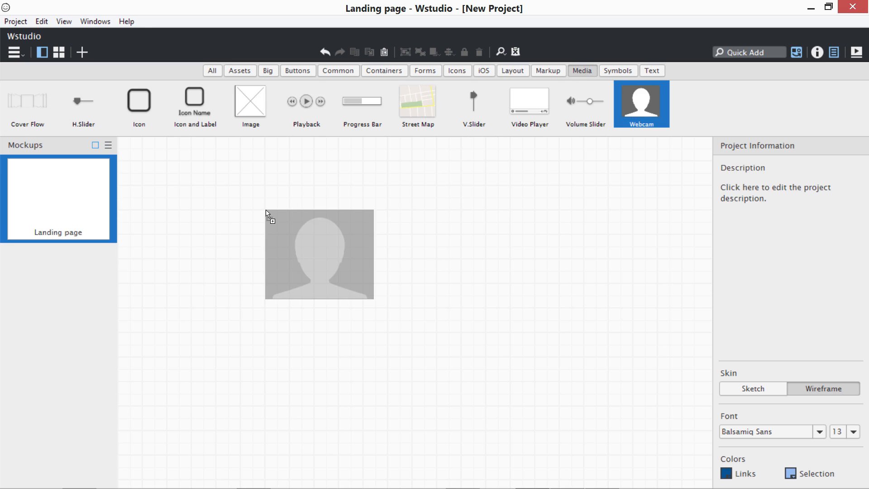
{"action": "left_click", "coordinate": [250, 101]}
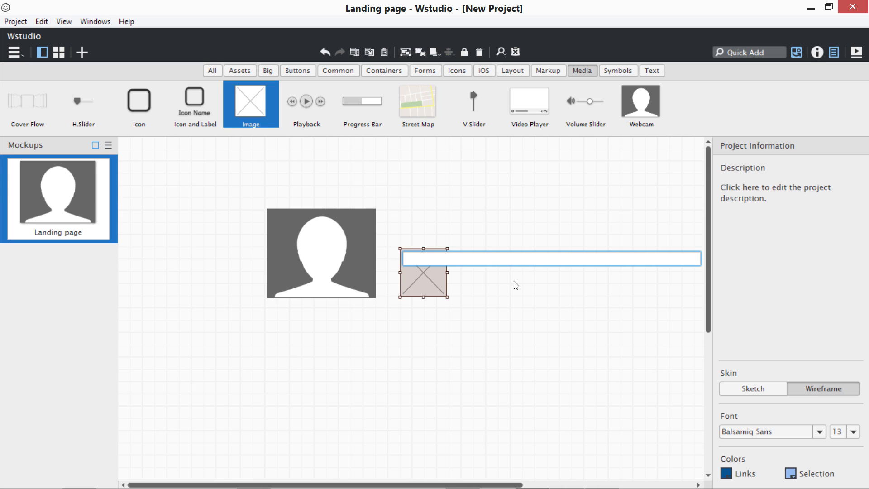
{"action": "type", "text": "logo"}
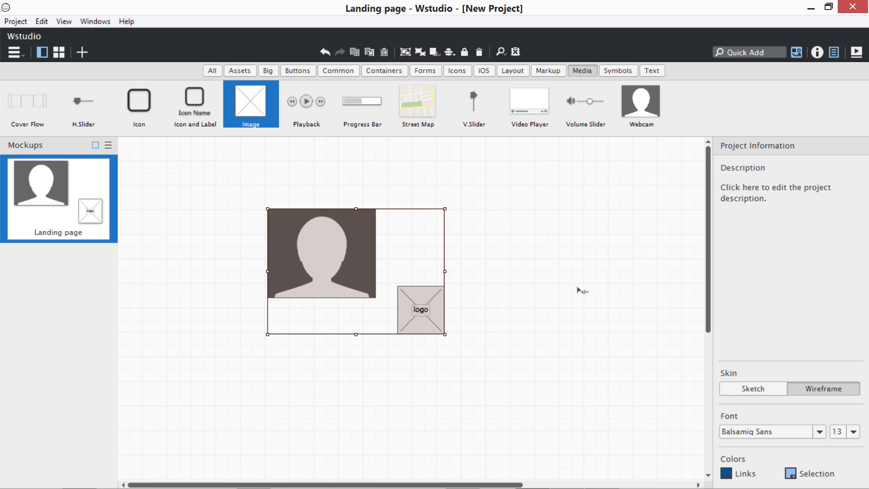
{"action": "mouse_move", "coordinate": [773, 178]}
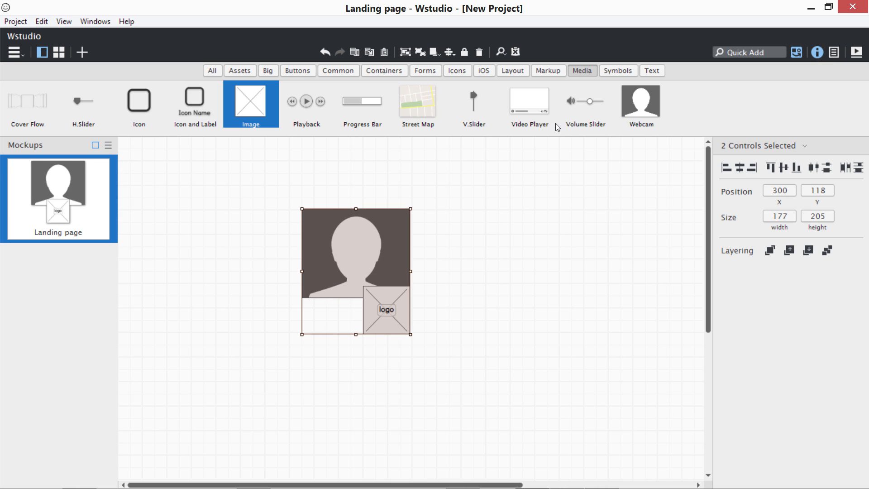
{"action": "mouse_move", "coordinate": [786, 173]}
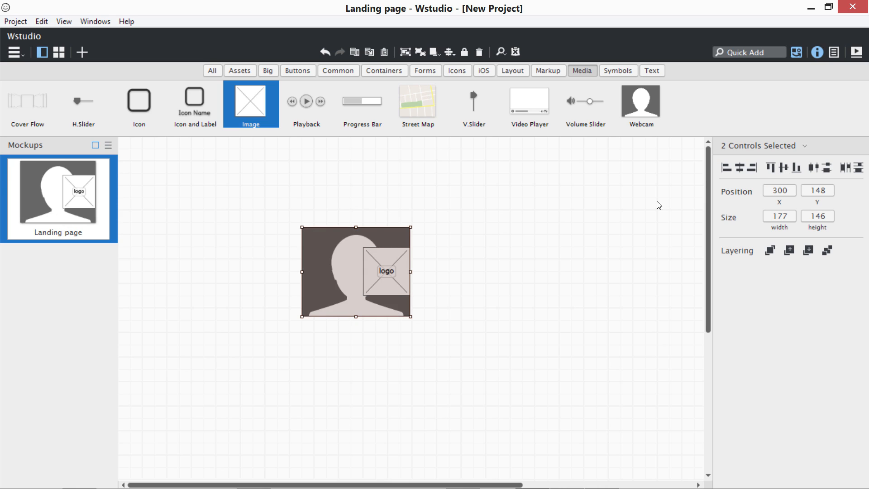
{"action": "left_click", "coordinate": [385, 271]}
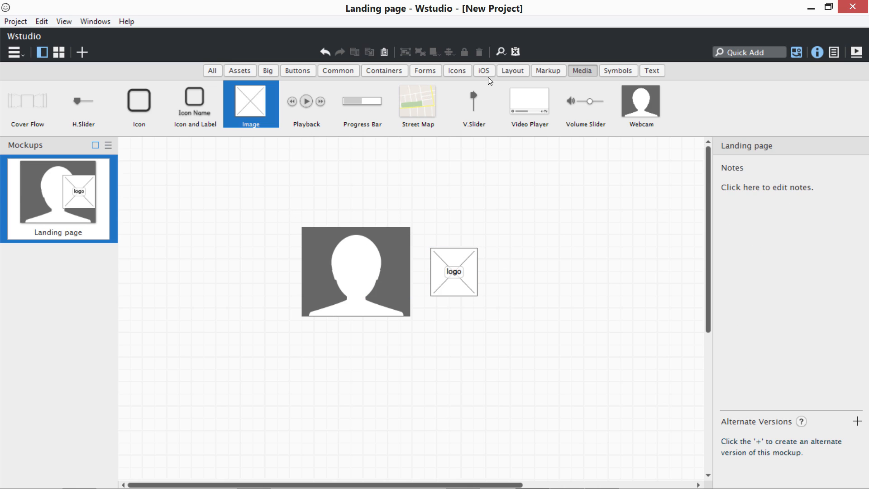
{"action": "left_click", "coordinate": [383, 70]}
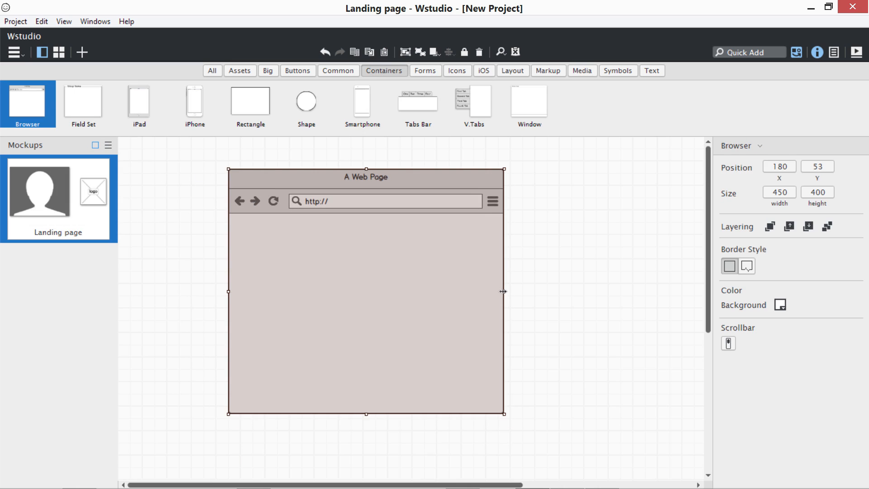
Step: Send the widened Browser container to the back so it frames the webcam and logo
{"action": "right_click", "coordinate": [503, 291]}
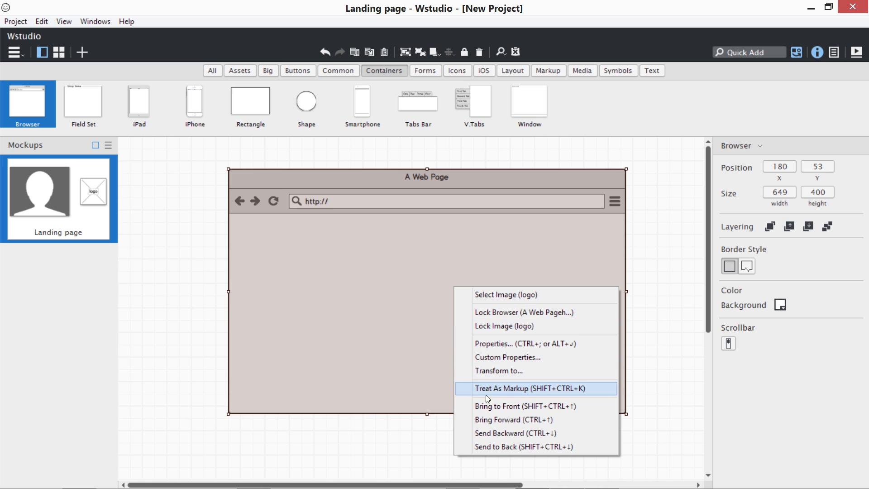
{"action": "left_click", "coordinate": [504, 446]}
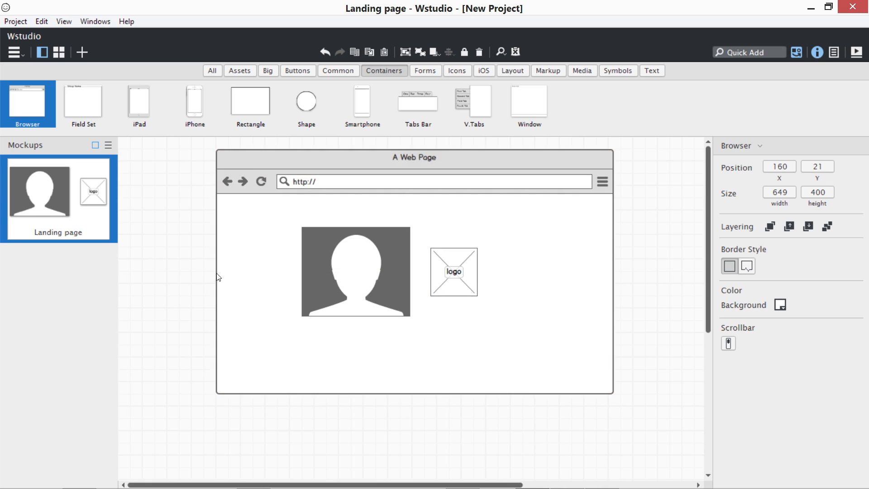
{"action": "right_click", "coordinate": [418, 217]}
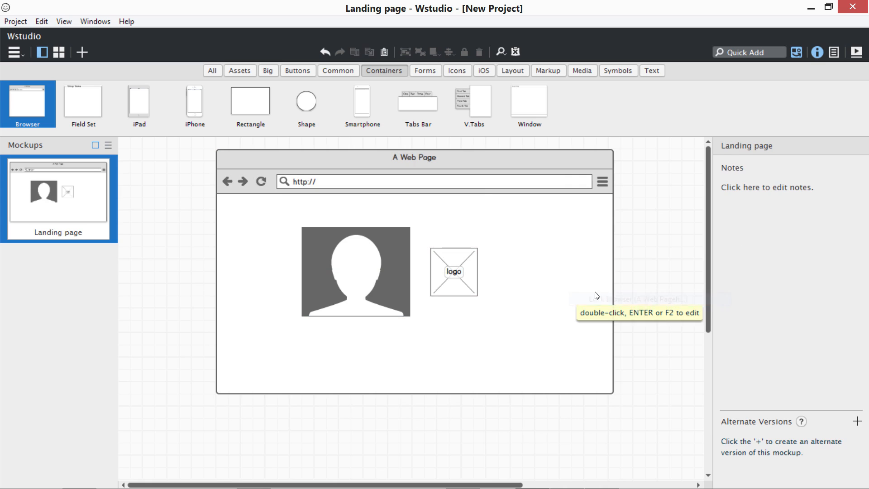
{"action": "left_click", "coordinate": [453, 271]}
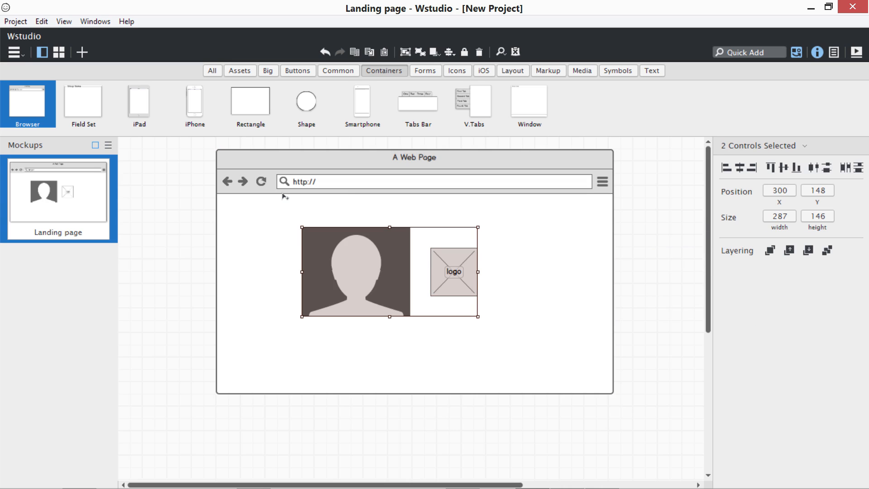
{"action": "mouse_move", "coordinate": [384, 264]}
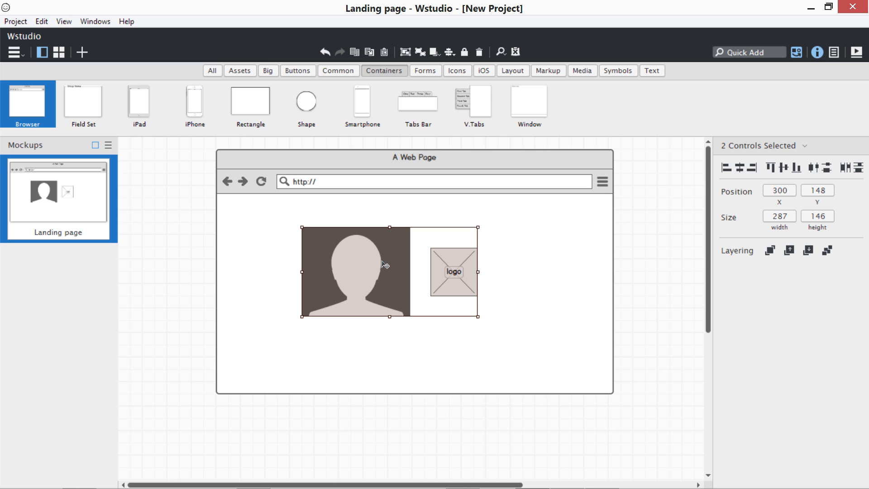
Step: Group the webcam and logo with Ctrl+G and reposition the group near the top of the browser page
{"action": "key", "text": "ctrl+g"}
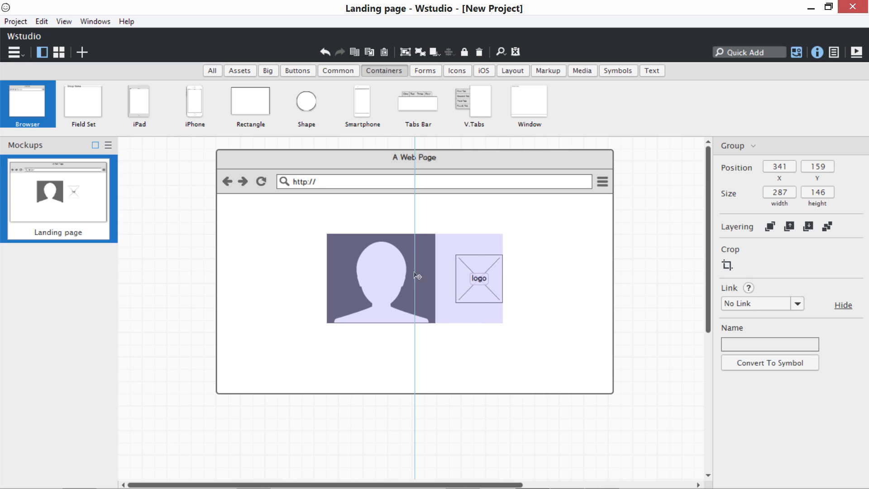
{"action": "left_click_drag", "start_coordinate": [414, 279], "coordinate": [410, 264]}
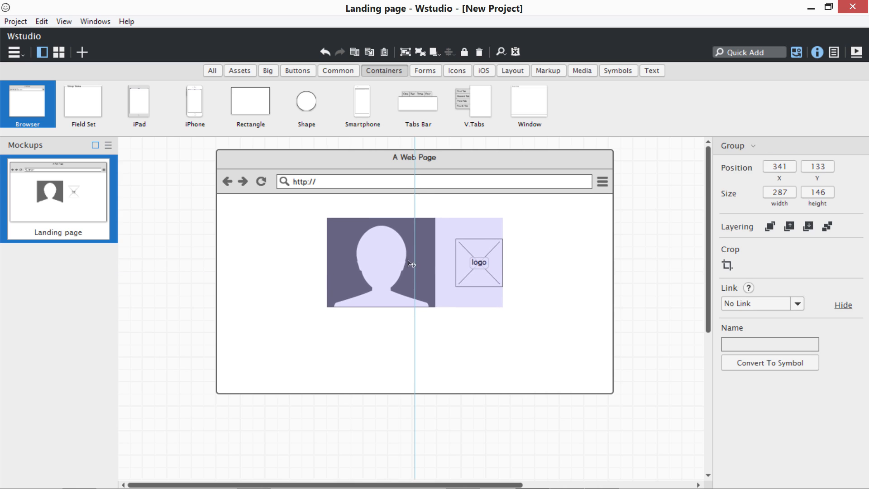
{"action": "left_click_drag", "start_coordinate": [412, 264], "coordinate": [515, 247]}
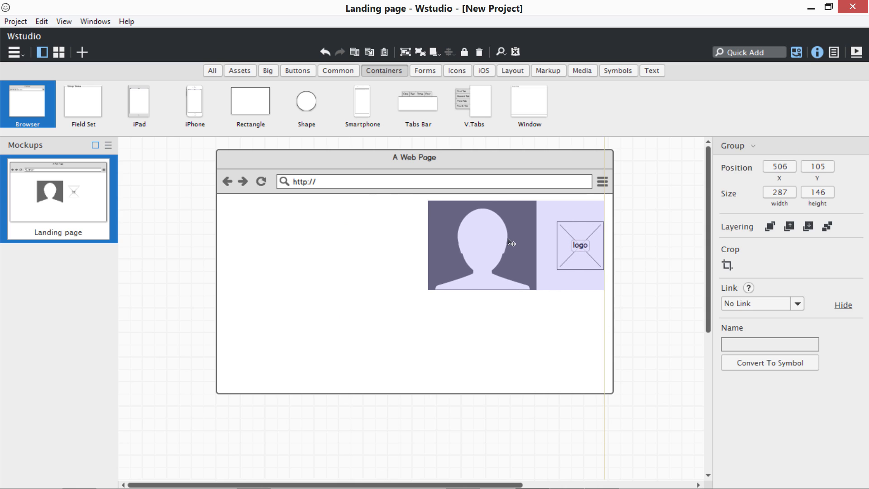
{"action": "left_click_drag", "start_coordinate": [506, 241], "coordinate": [509, 248]}
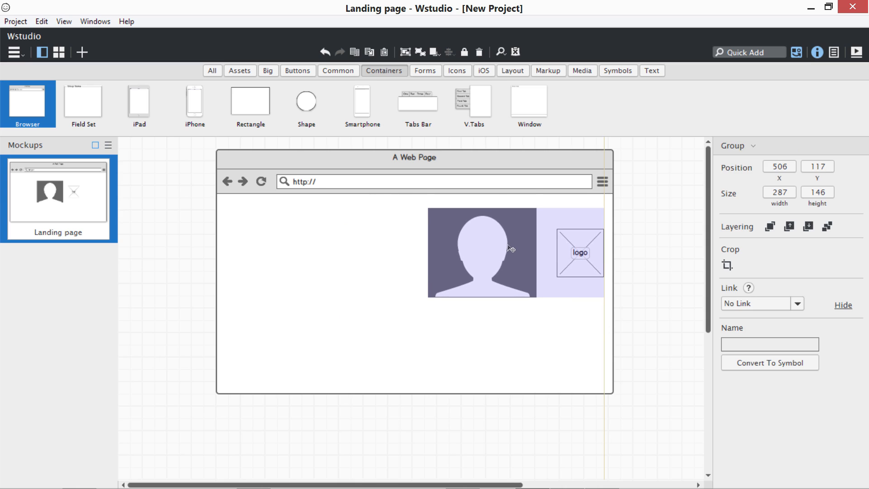
{"action": "left_click_drag", "start_coordinate": [515, 252], "coordinate": [397, 258]}
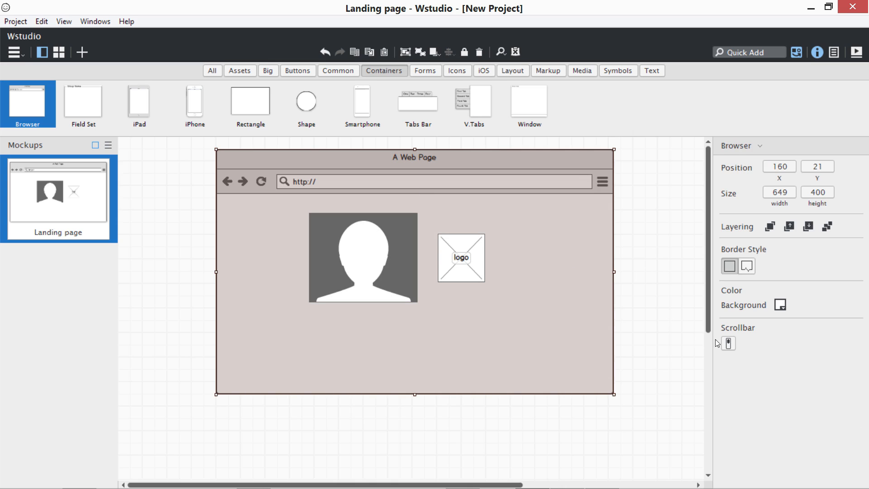
{"action": "mouse_move", "coordinate": [538, 258]}
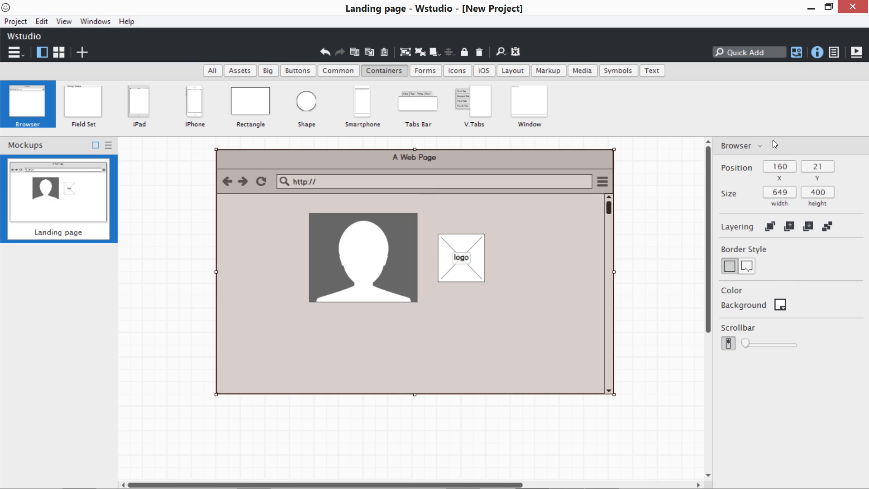
{"action": "mouse_move", "coordinate": [568, 254]}
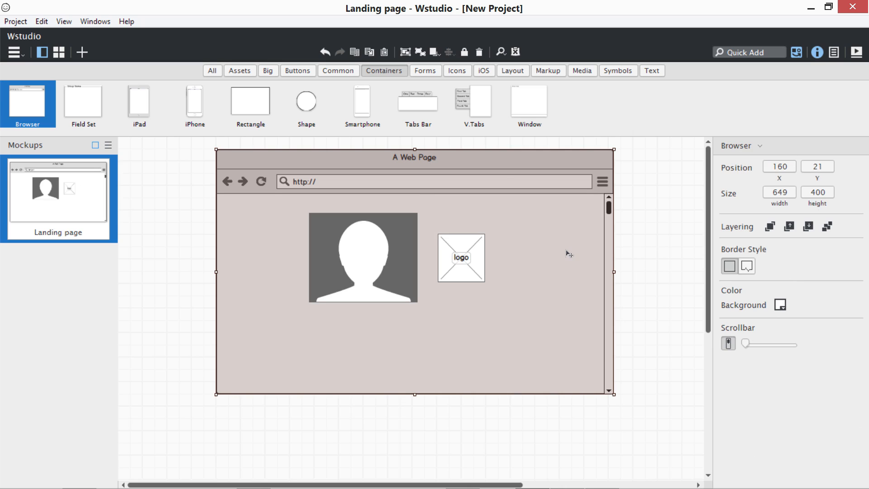
{"action": "mouse_move", "coordinate": [684, 342]}
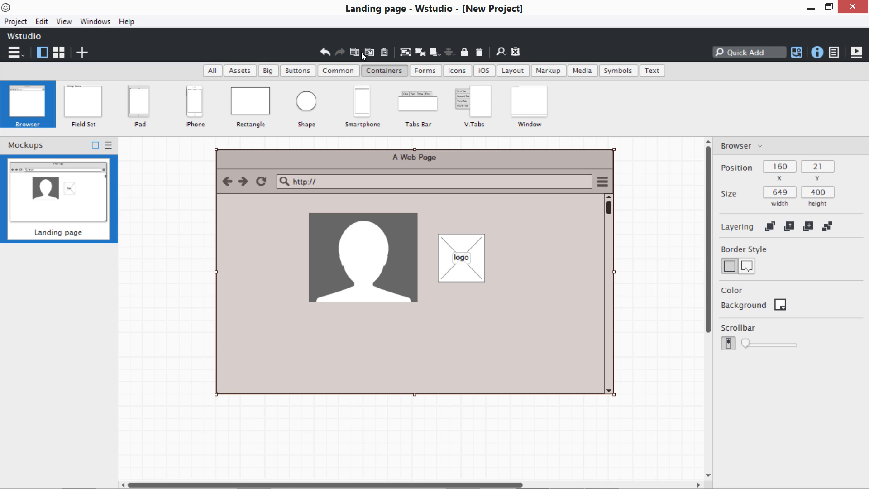
{"action": "mouse_move", "coordinate": [365, 55]}
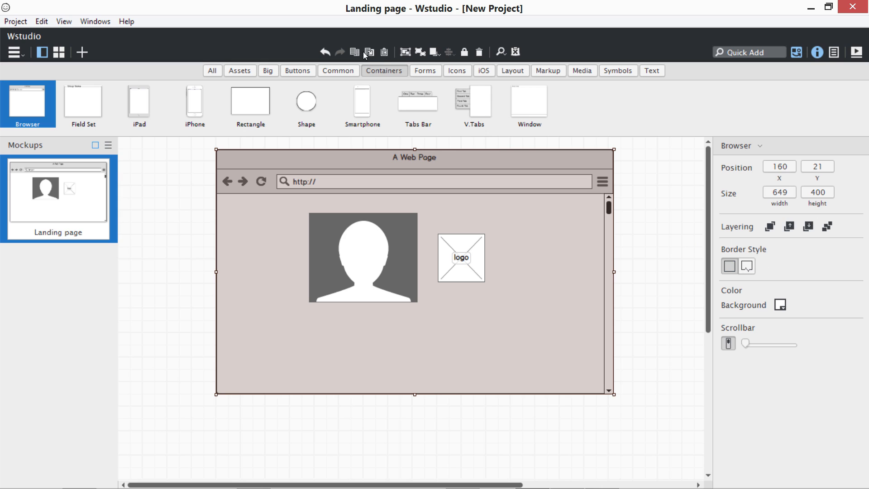
{"action": "mouse_move", "coordinate": [407, 56]}
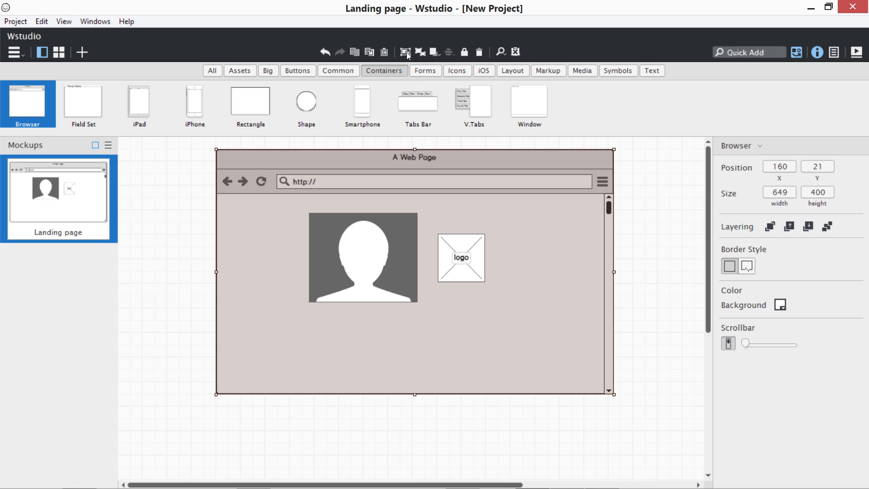
{"action": "mouse_move", "coordinate": [428, 52]}
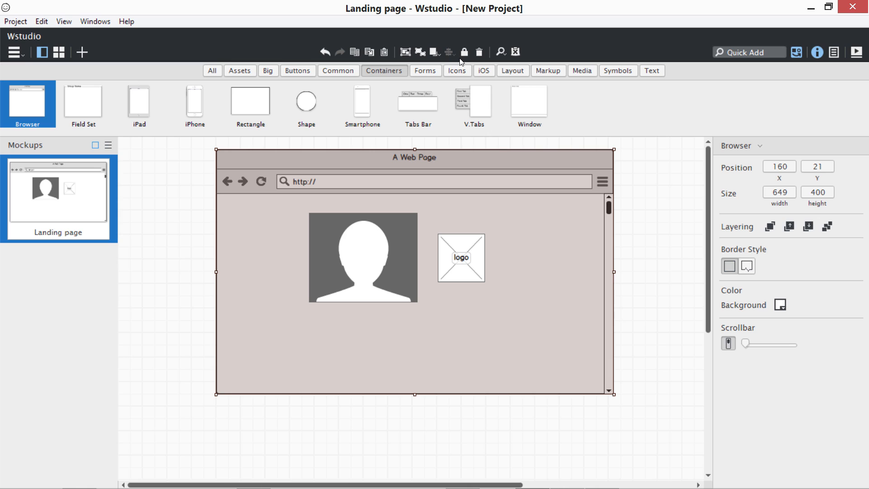
{"action": "mouse_move", "coordinate": [464, 51]}
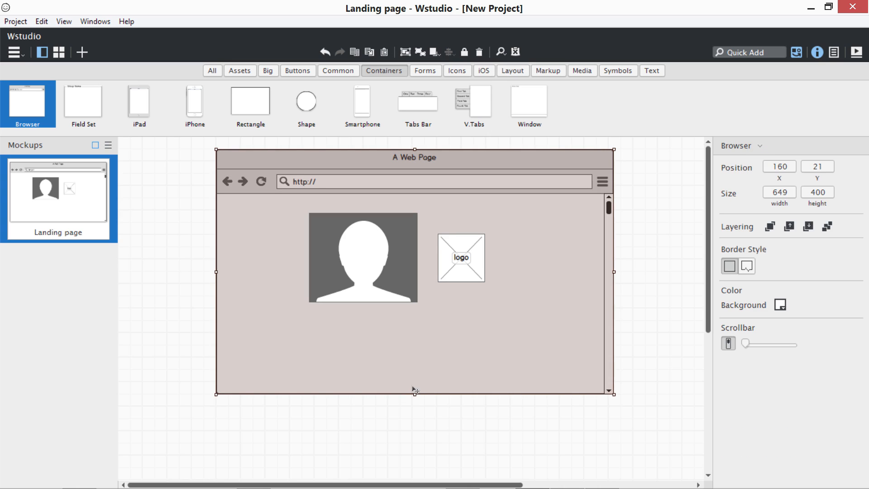
Step: Stretch the browser container taller and centre the webcam-and-logo group horizontally
{"action": "left_click_drag", "start_coordinate": [413, 391], "coordinate": [413, 488]}
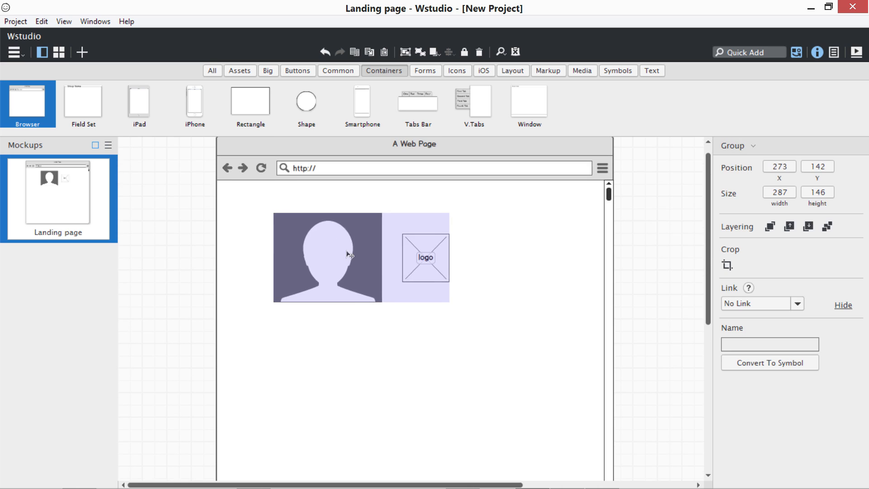
{"action": "left_click_drag", "start_coordinate": [348, 254], "coordinate": [403, 248]}
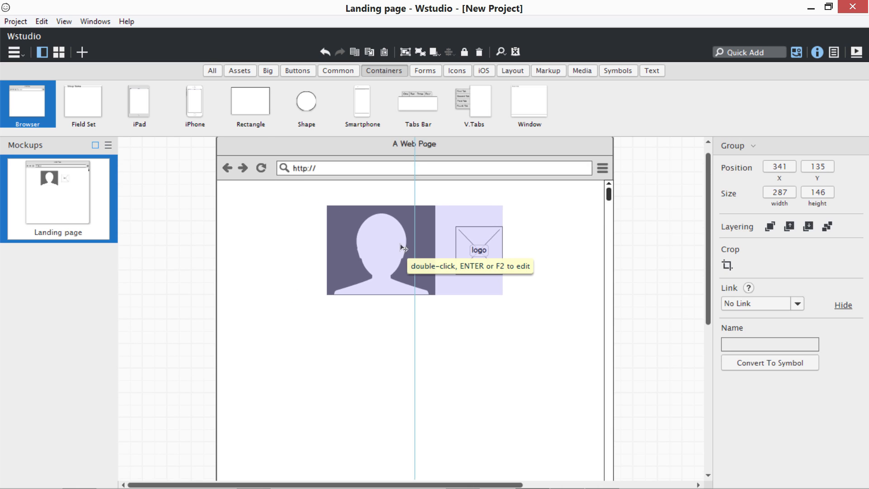